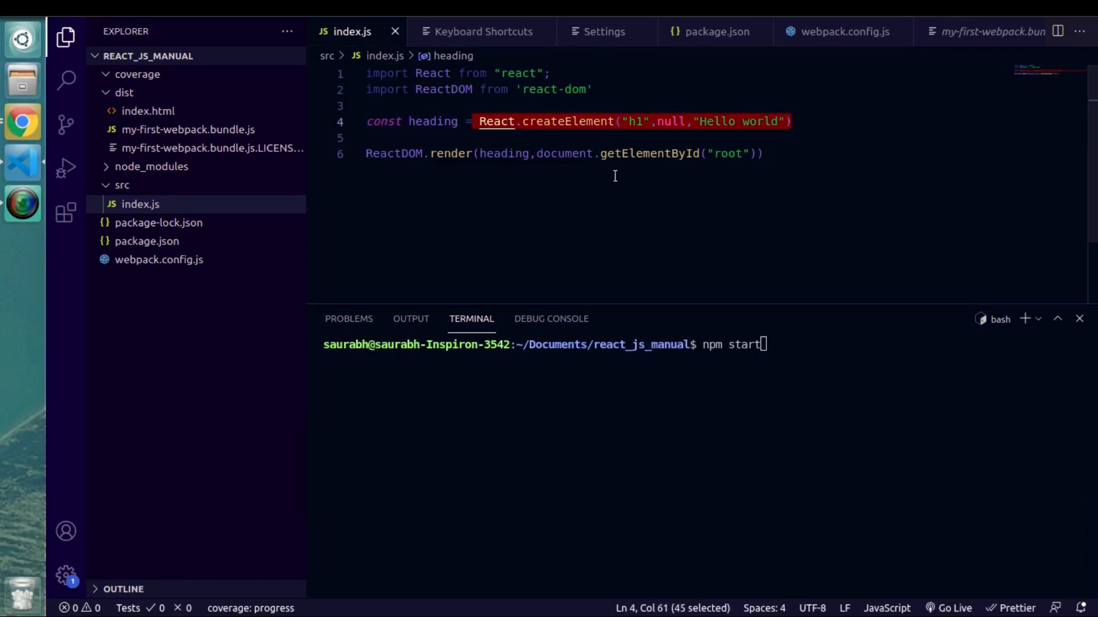
mouse_move(504, 153)
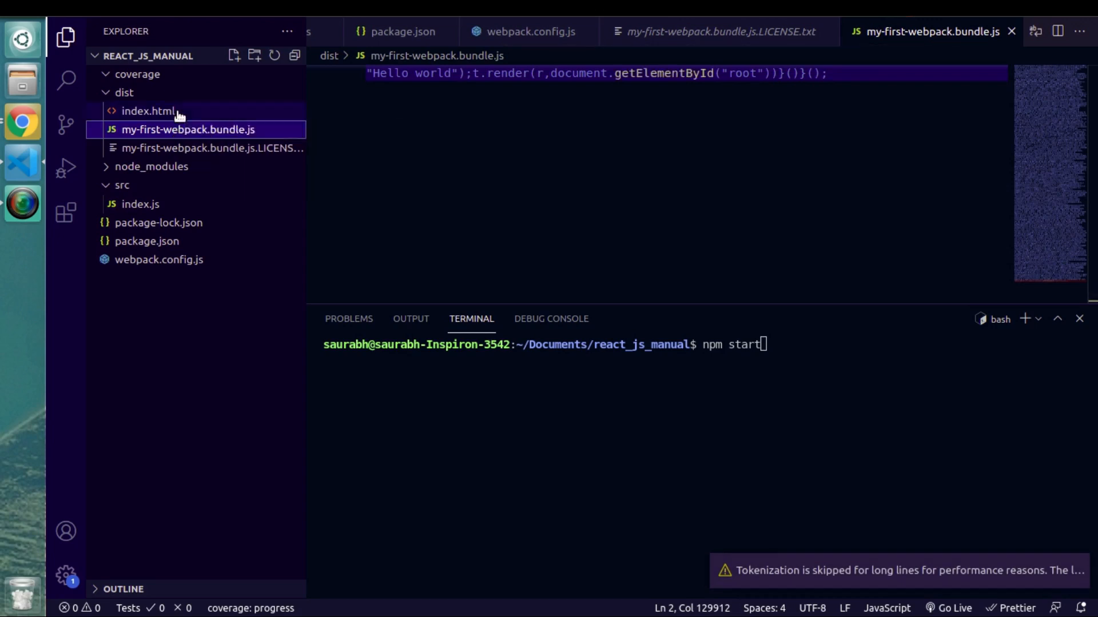
- View dist/index.html and confirm the Hello world page renders in Chrome, returning to the editor
left_click(147, 111)
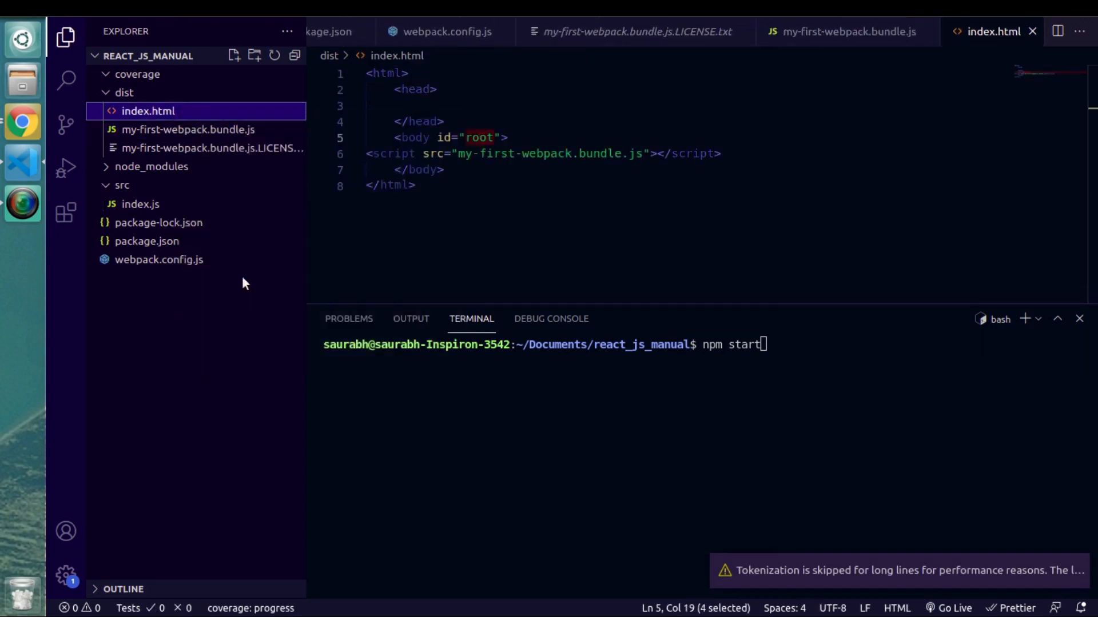
left_click(23, 121)
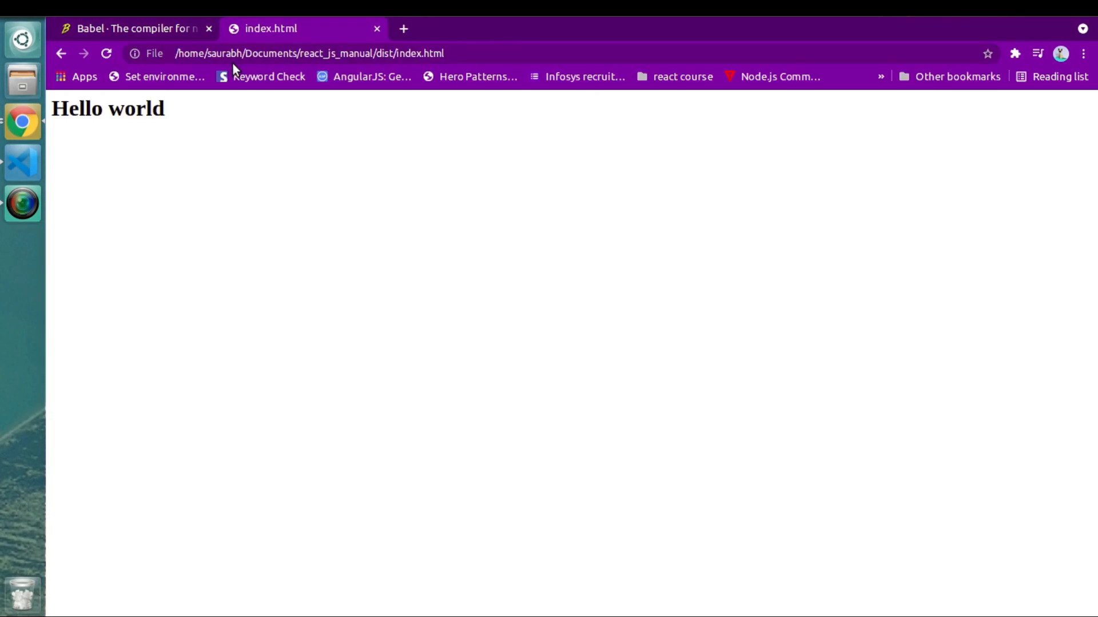
mouse_move(983, 46)
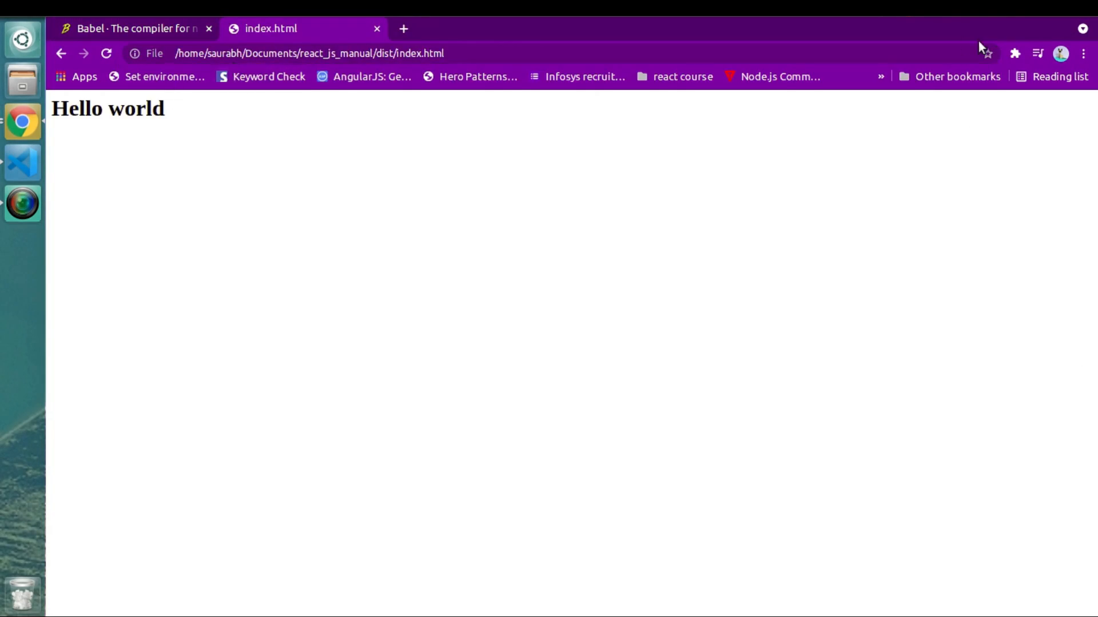
mouse_move(131, 207)
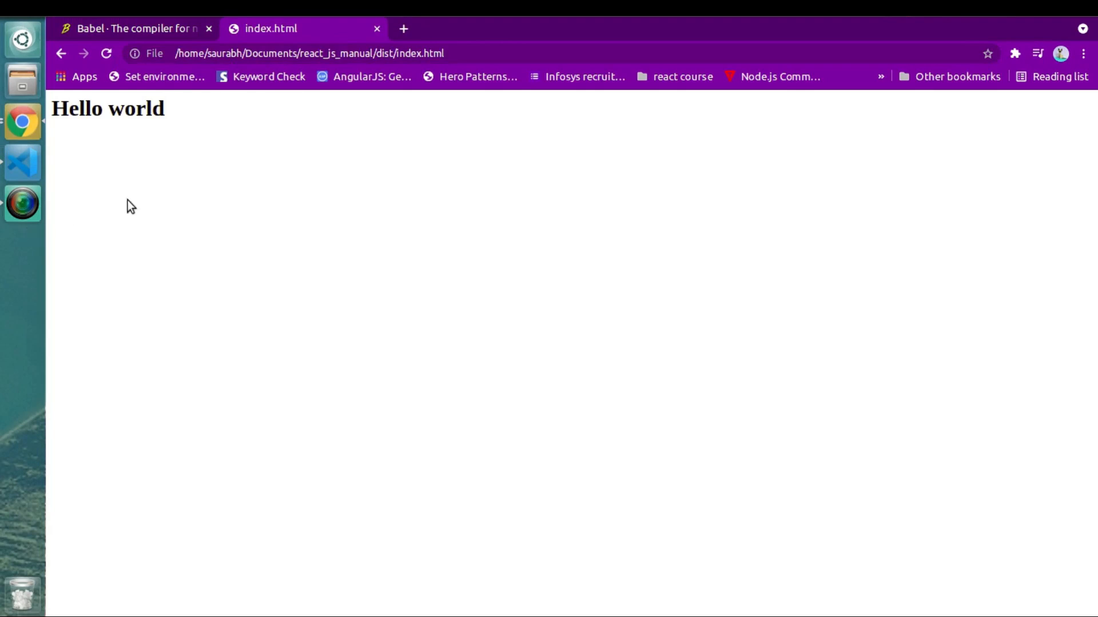
mouse_move(3, 172)
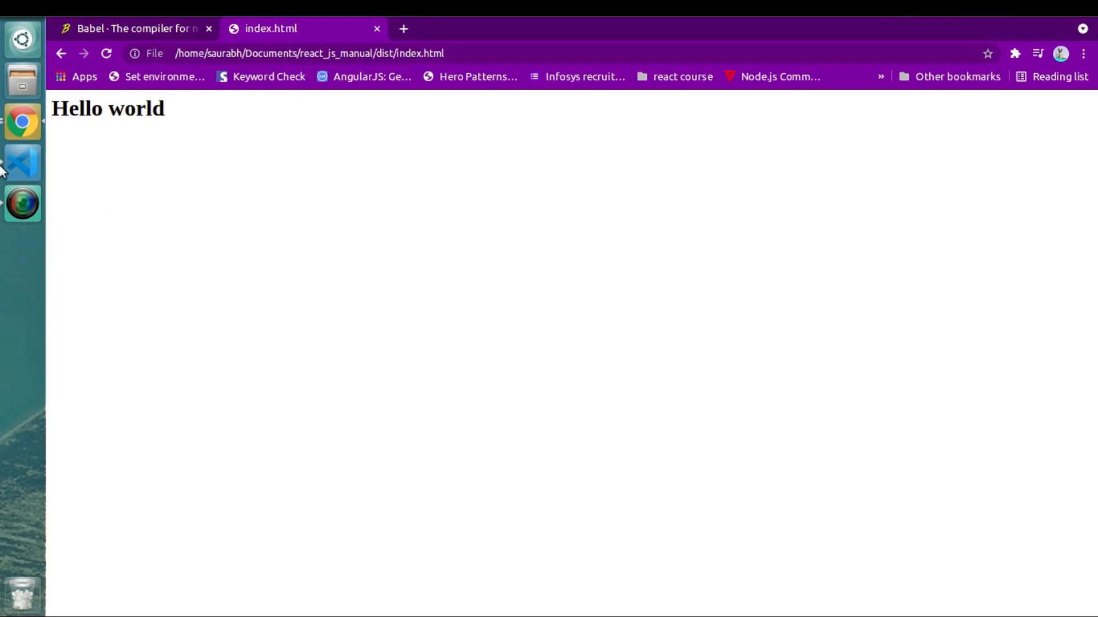
left_click(23, 161)
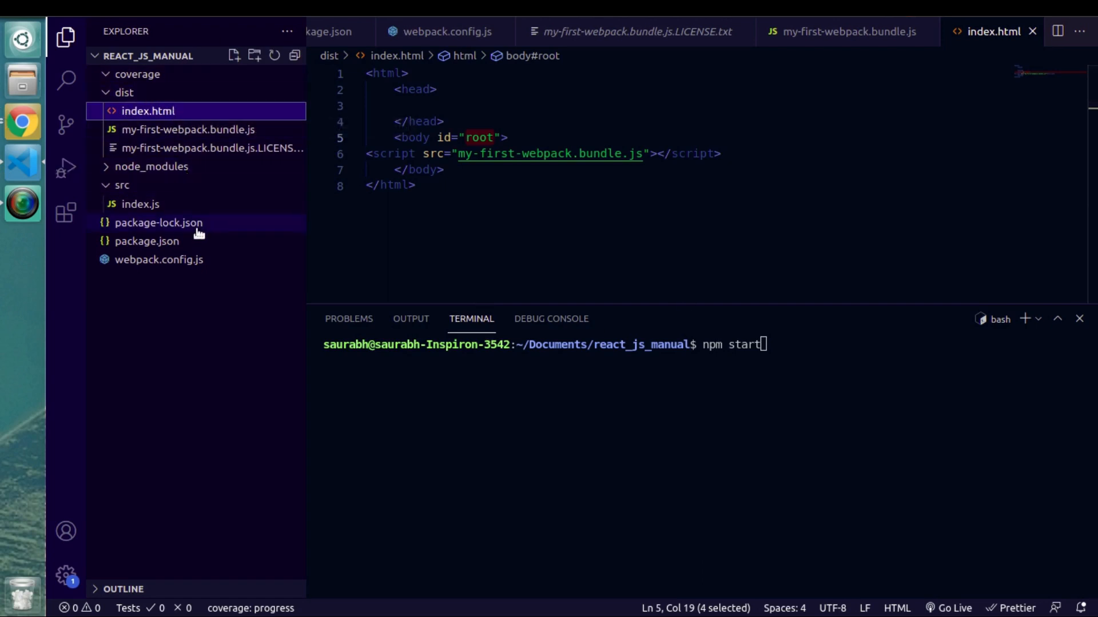
mouse_move(152, 344)
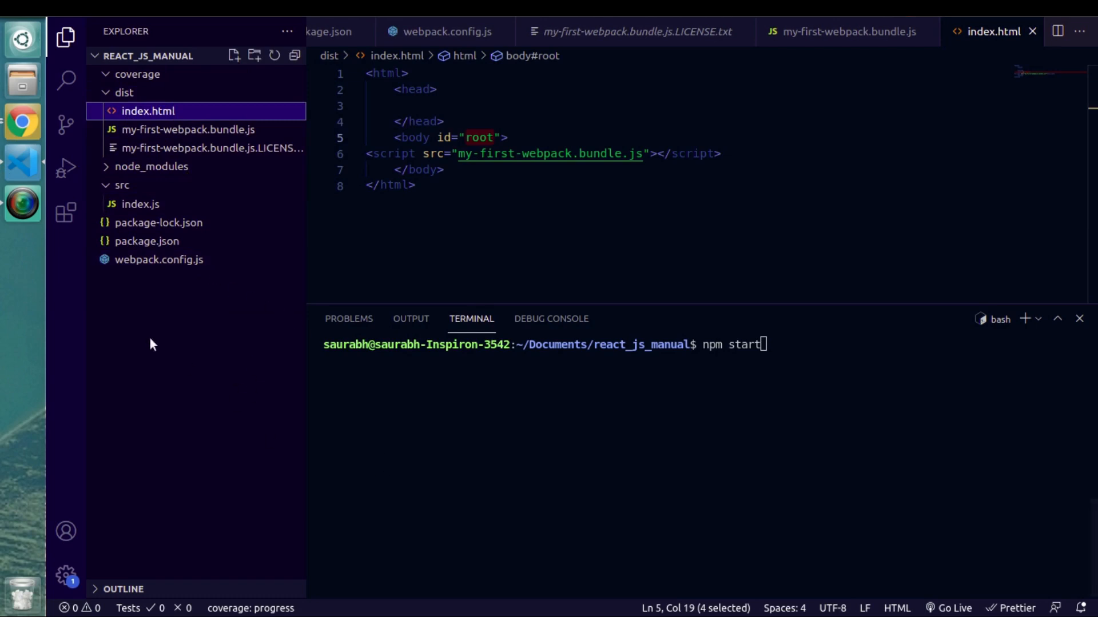
left_click(23, 120)
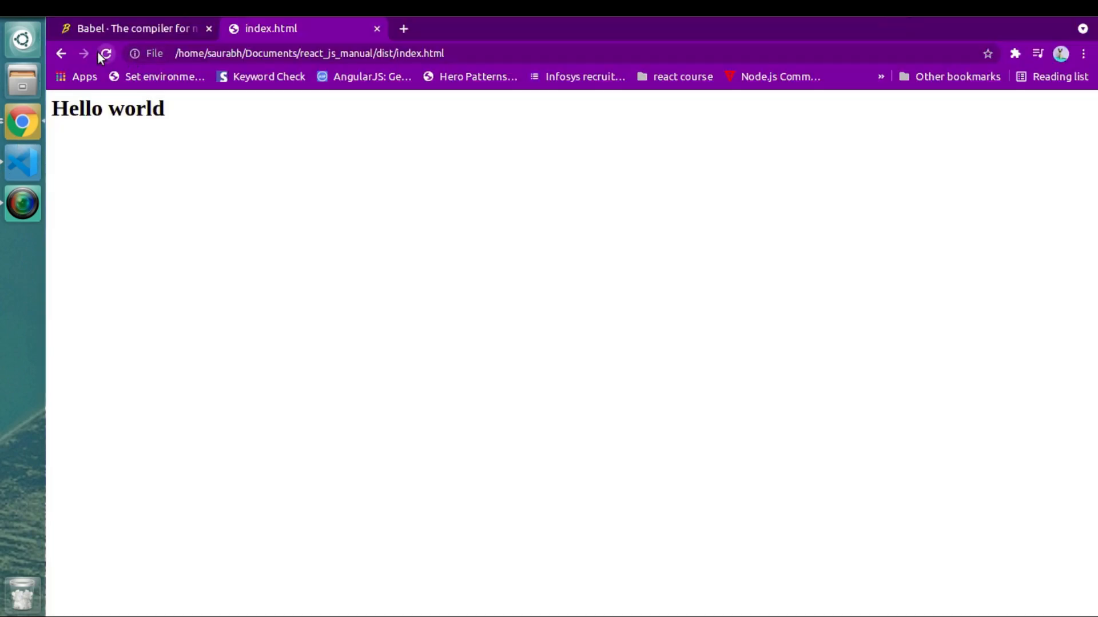
left_click(23, 162)
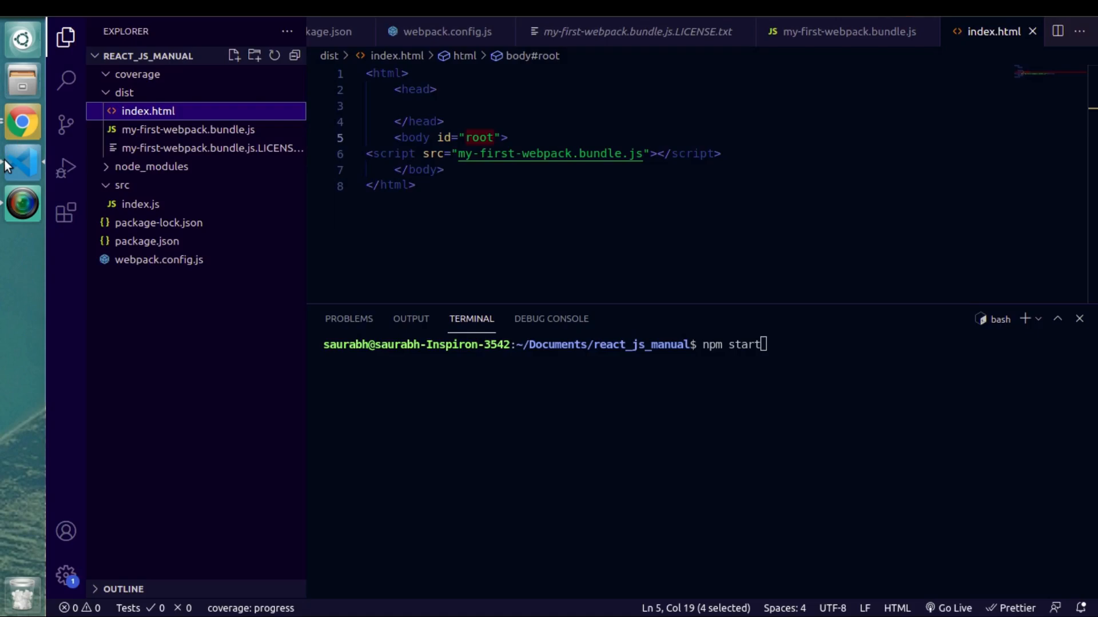
mouse_move(807, 399)
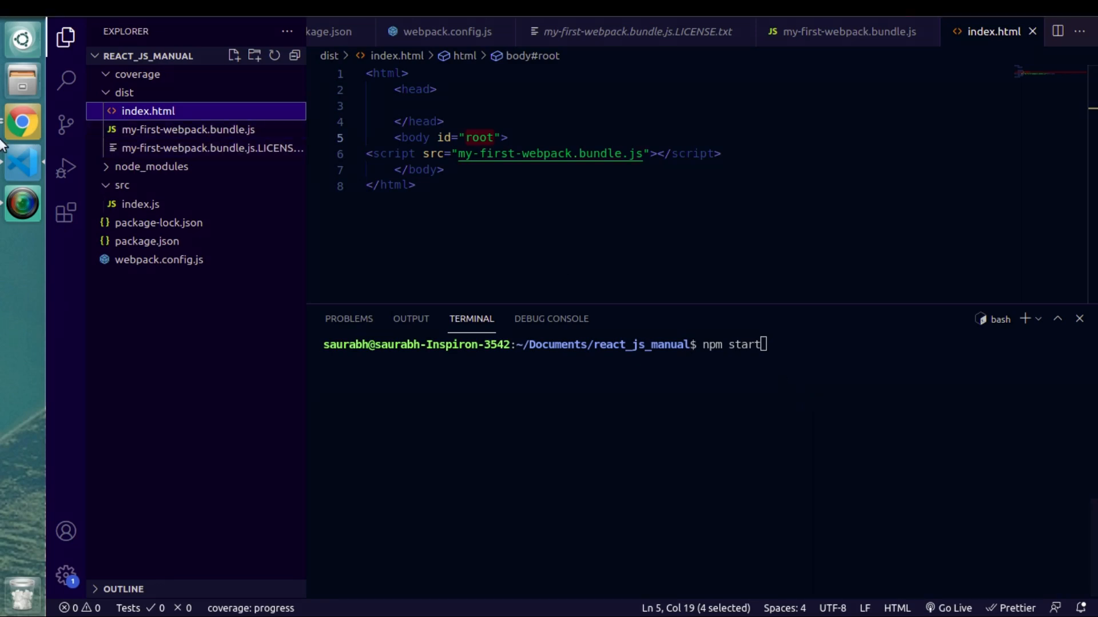
- Search for webpack-dev-server and reach its npm package page
left_click(23, 122)
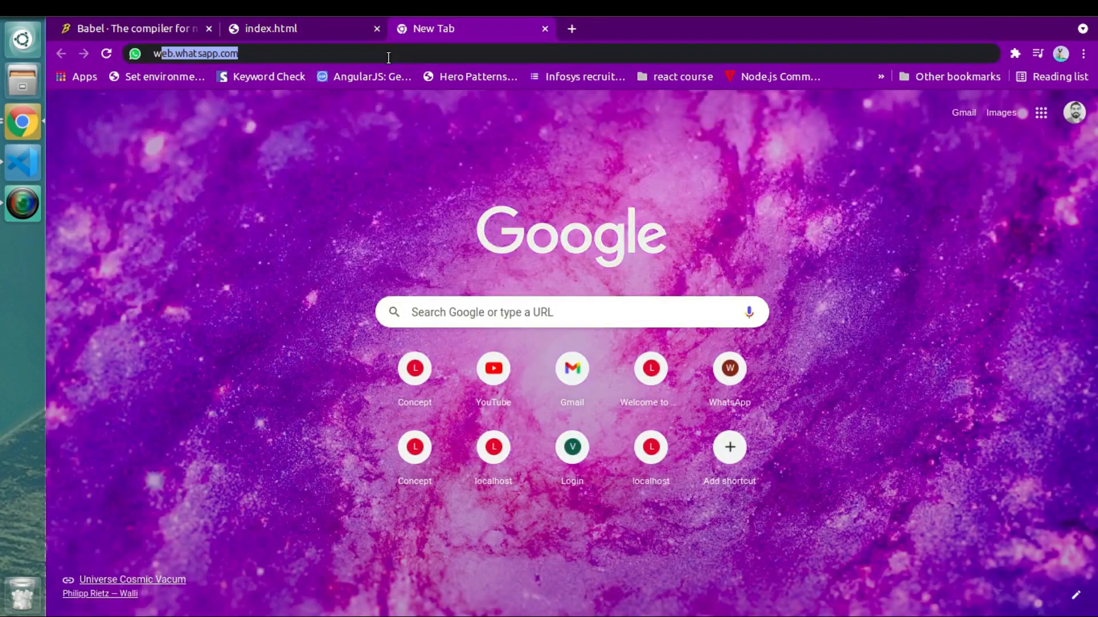
type("webpack-dev-server")
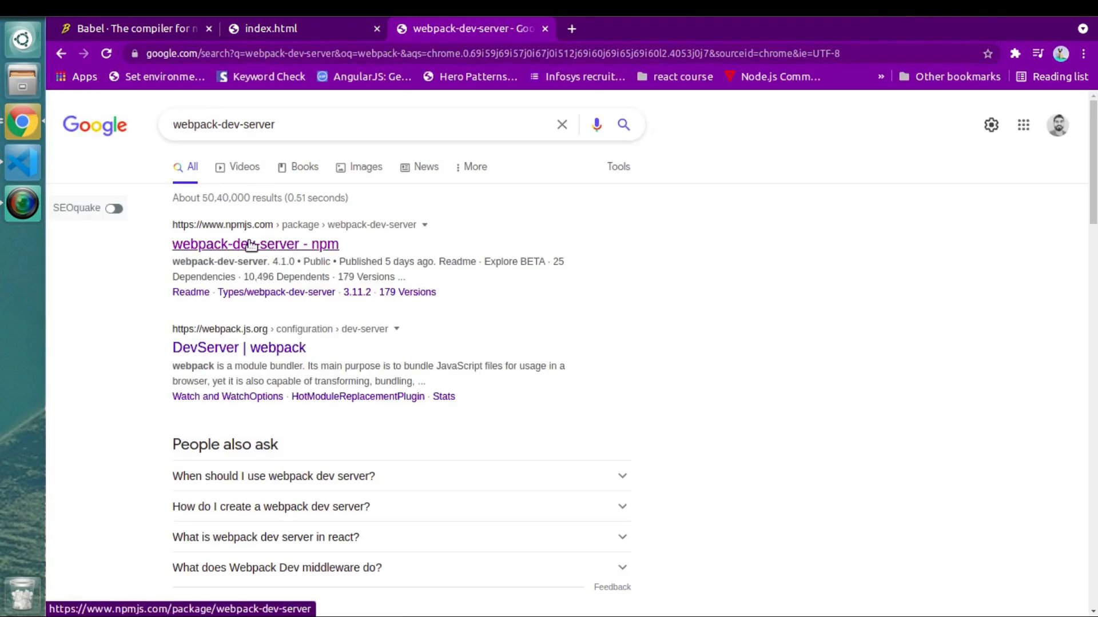
left_click(255, 244)
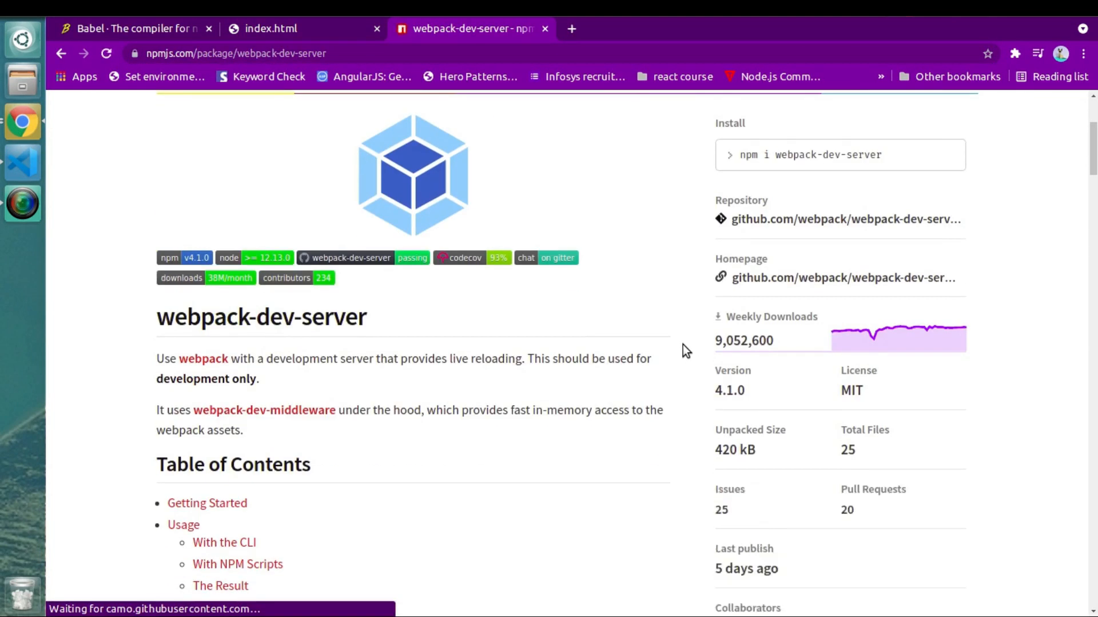
- Select the install-as-dev-dependency command in the Getting Started section
scroll("down", 3)
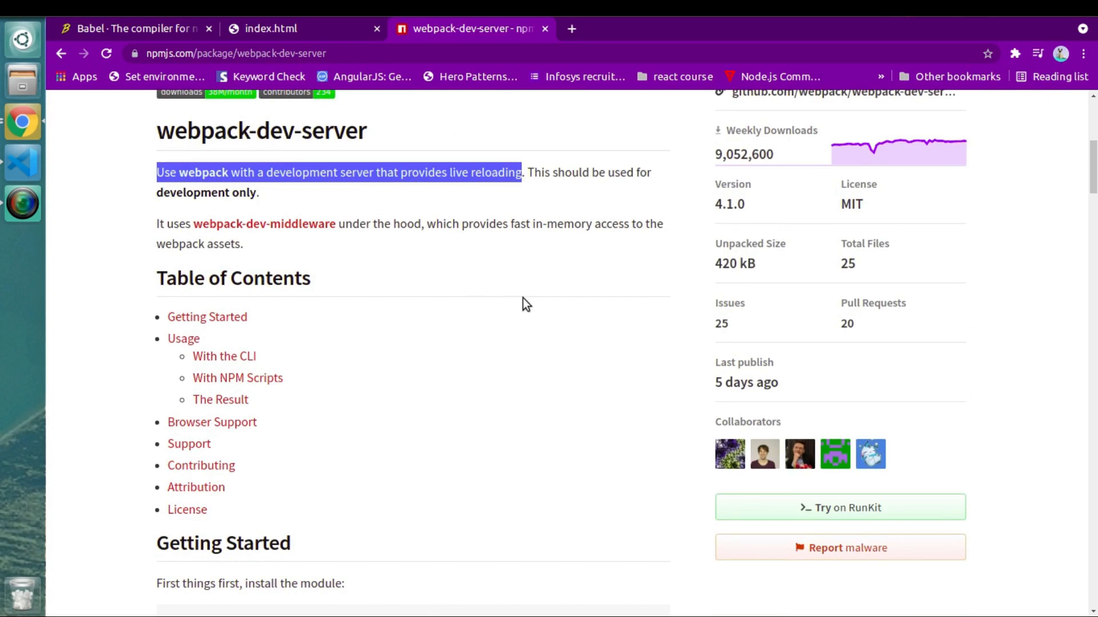
scroll("up", 3)
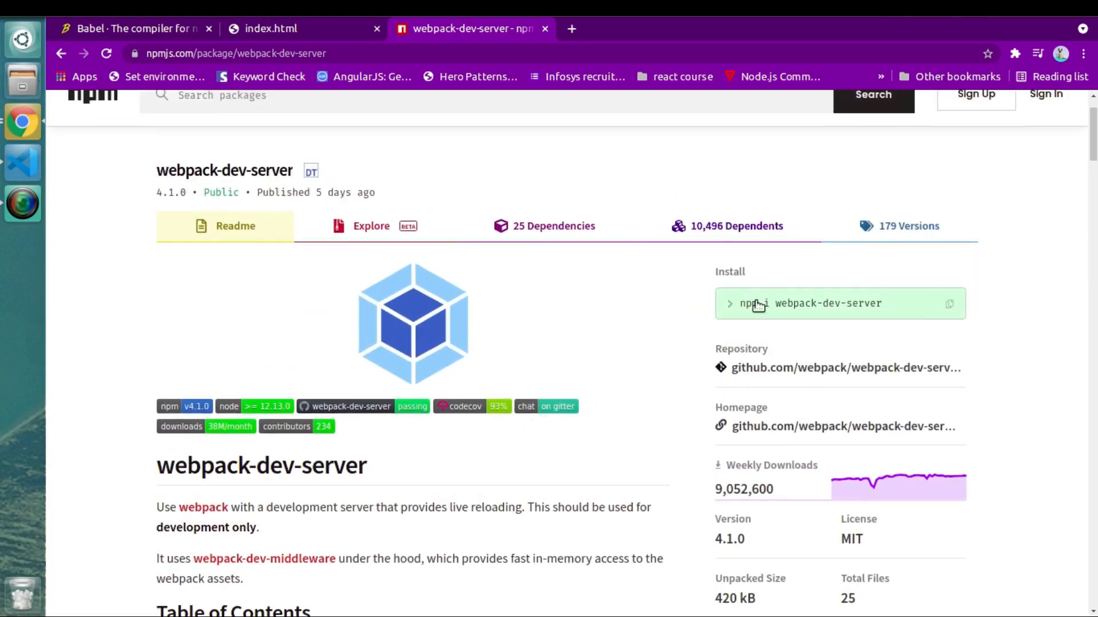
scroll("down", 3)
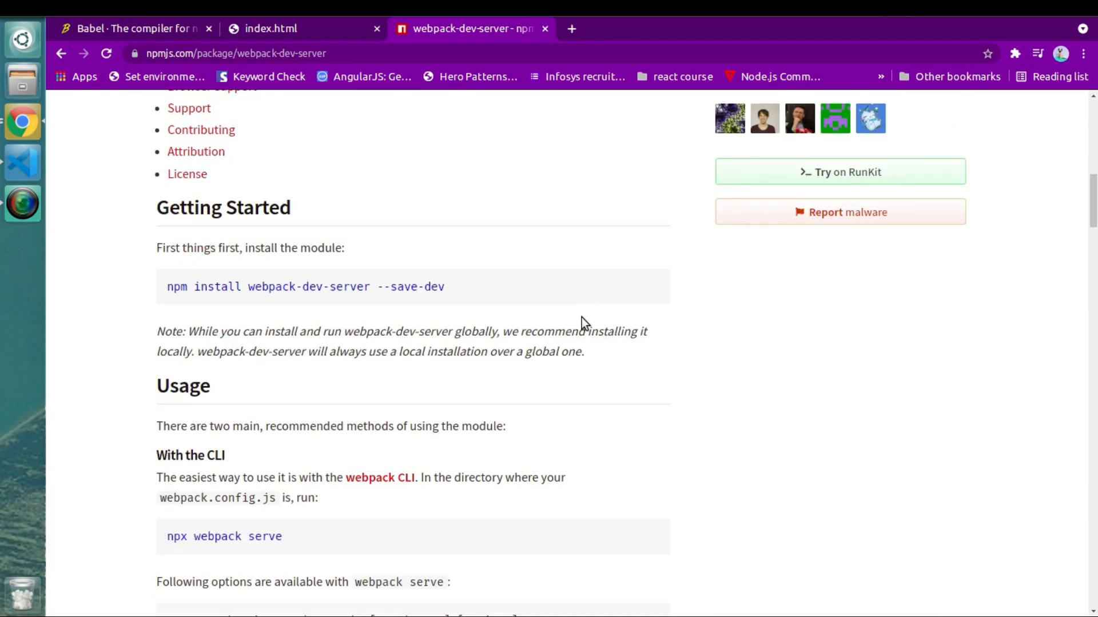
triple_click(304, 286)
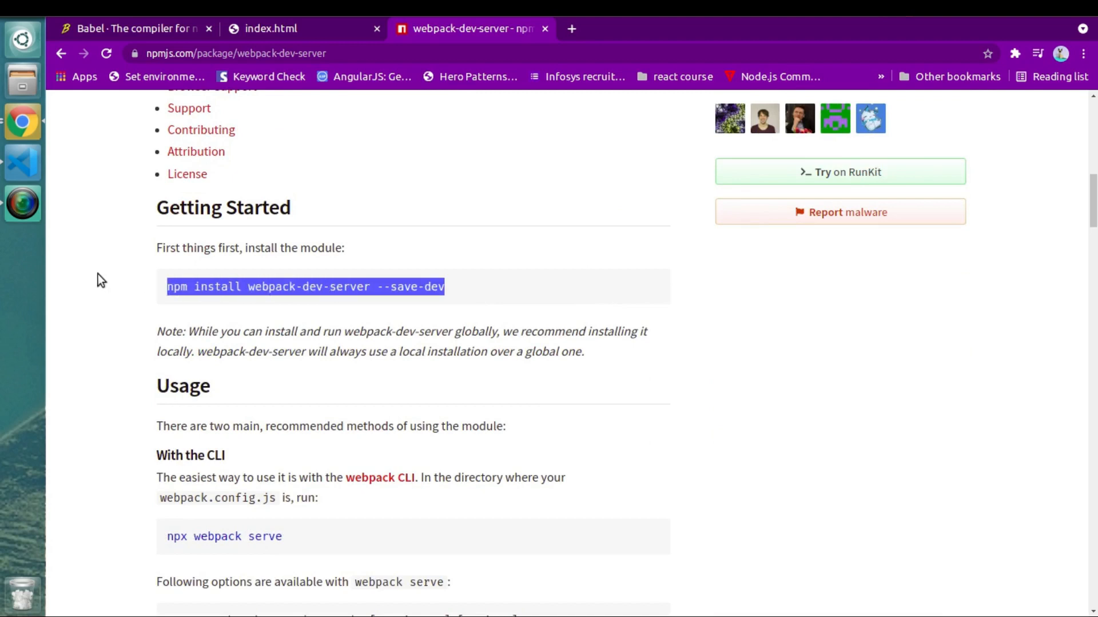
- Cancel the pending terminal command and start the sudo npm install of webpack-dev-server --save-dev
left_click(23, 161)
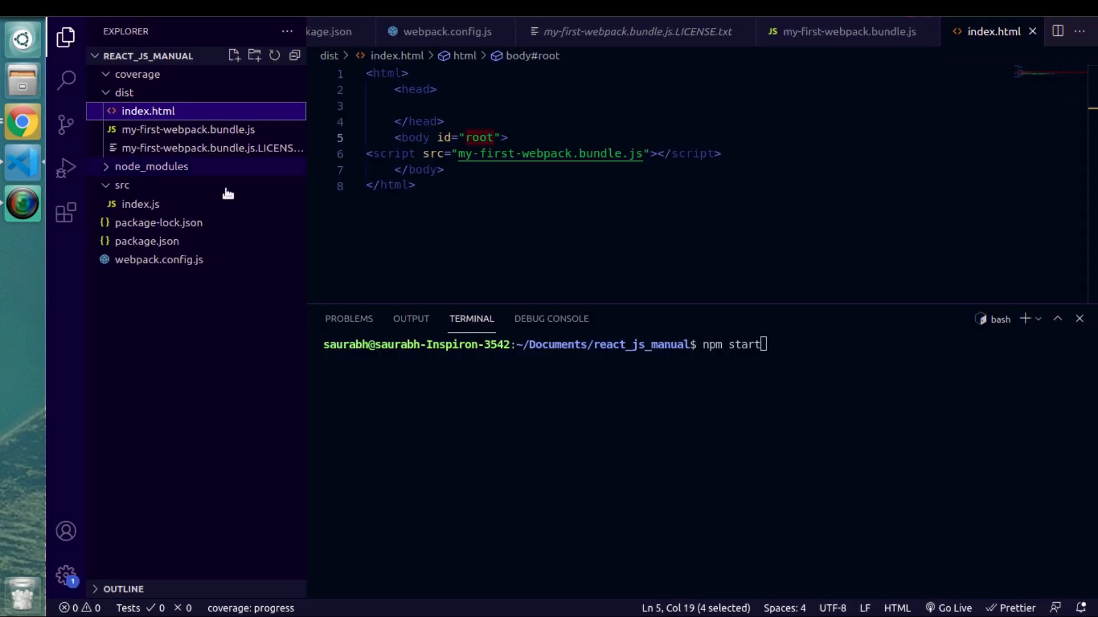
key("ctrl+c")
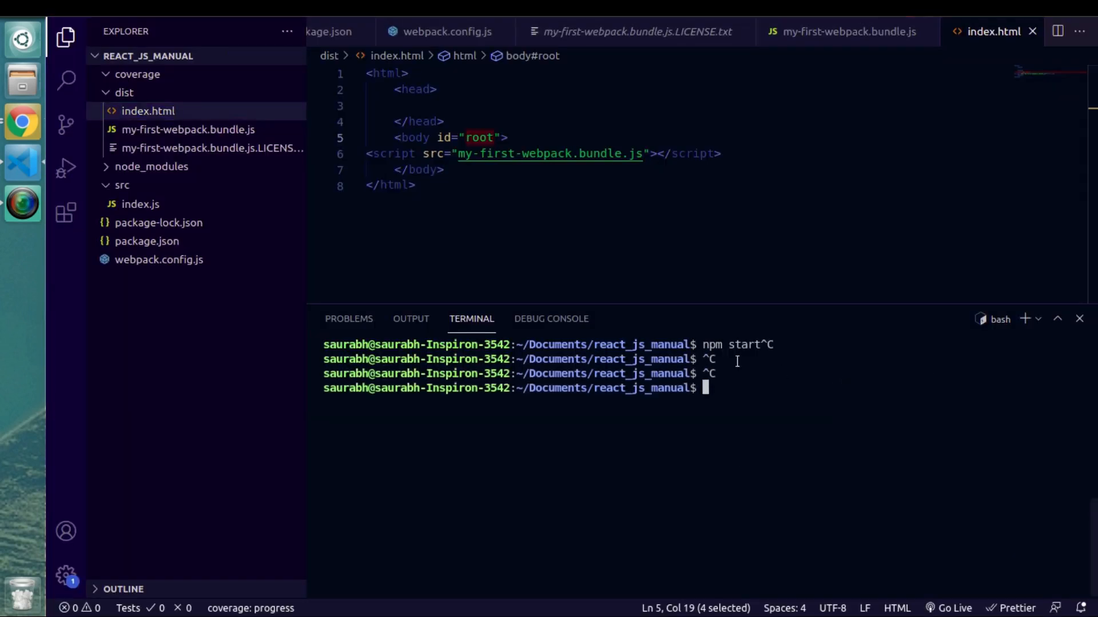
type("sudo  npm install webpack-dev-server --save-dev")
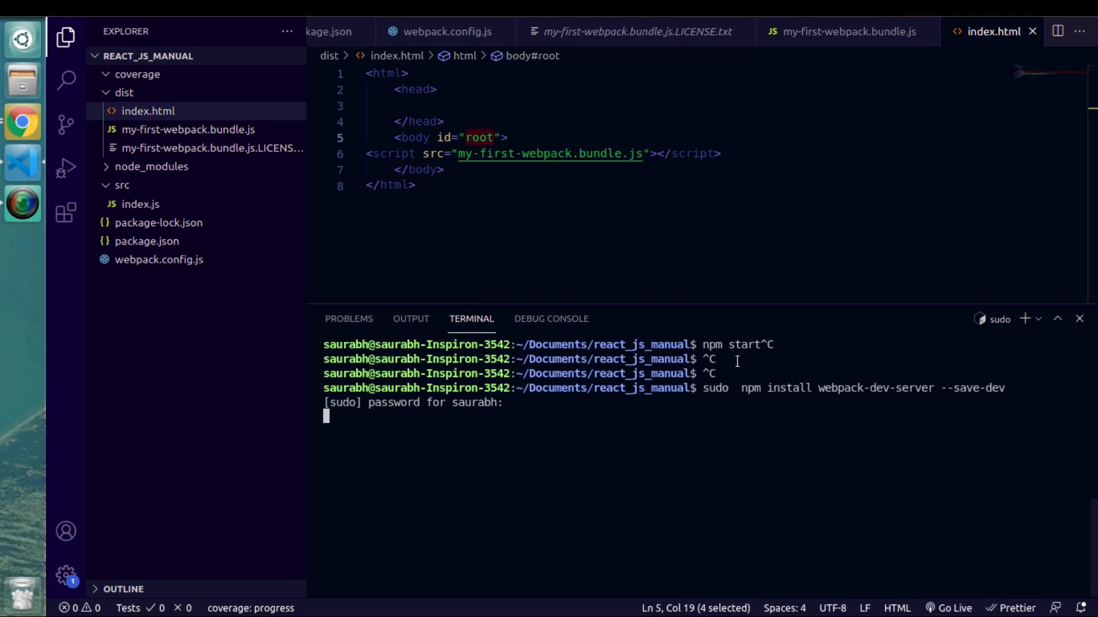
mouse_move(767, 438)
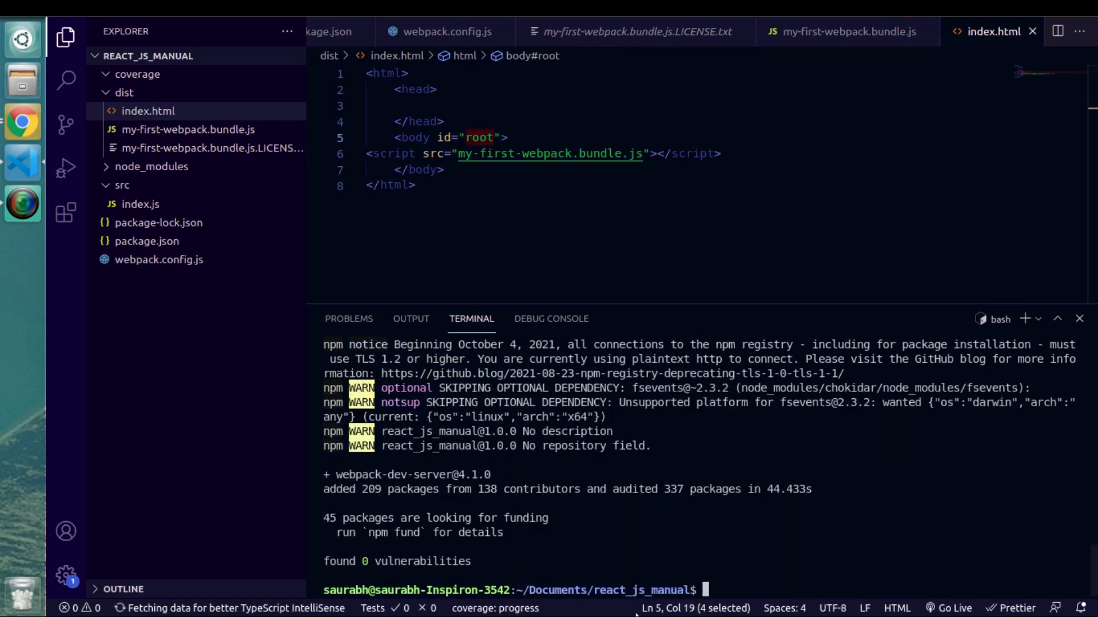
mouse_move(6, 89)
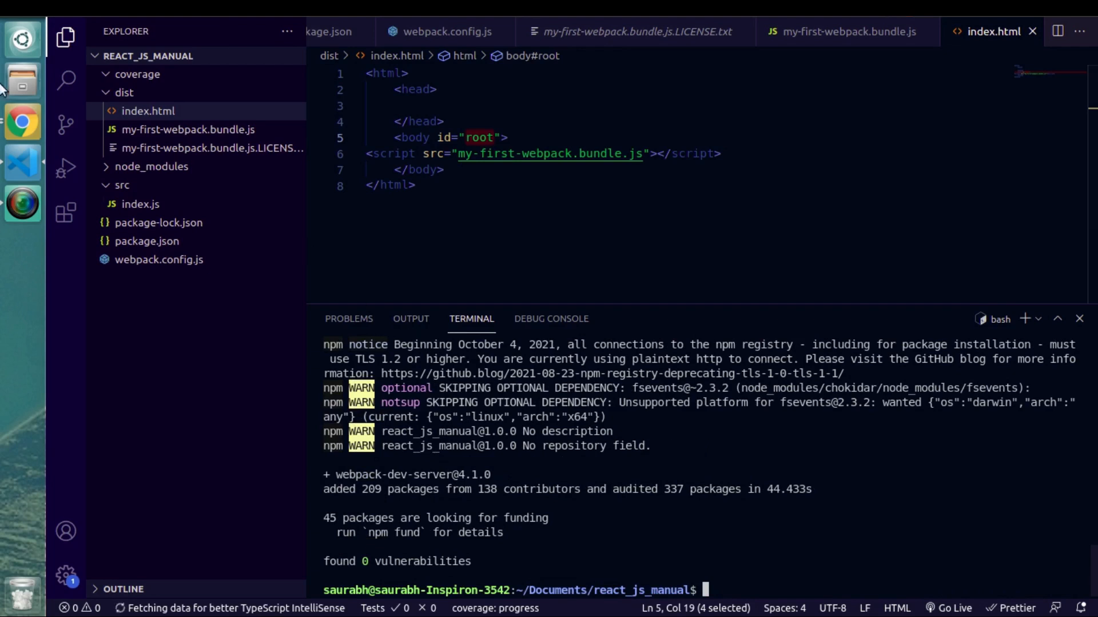
- Add a "dev": "" script entry to package.json above "start"
left_click(148, 241)
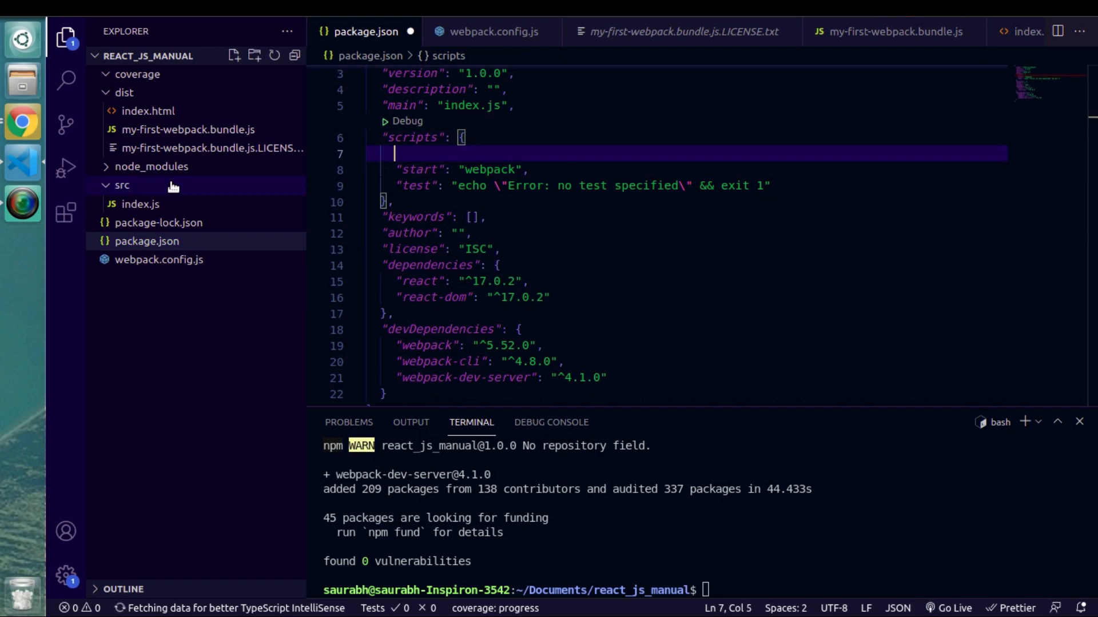
type("\"dev\"")
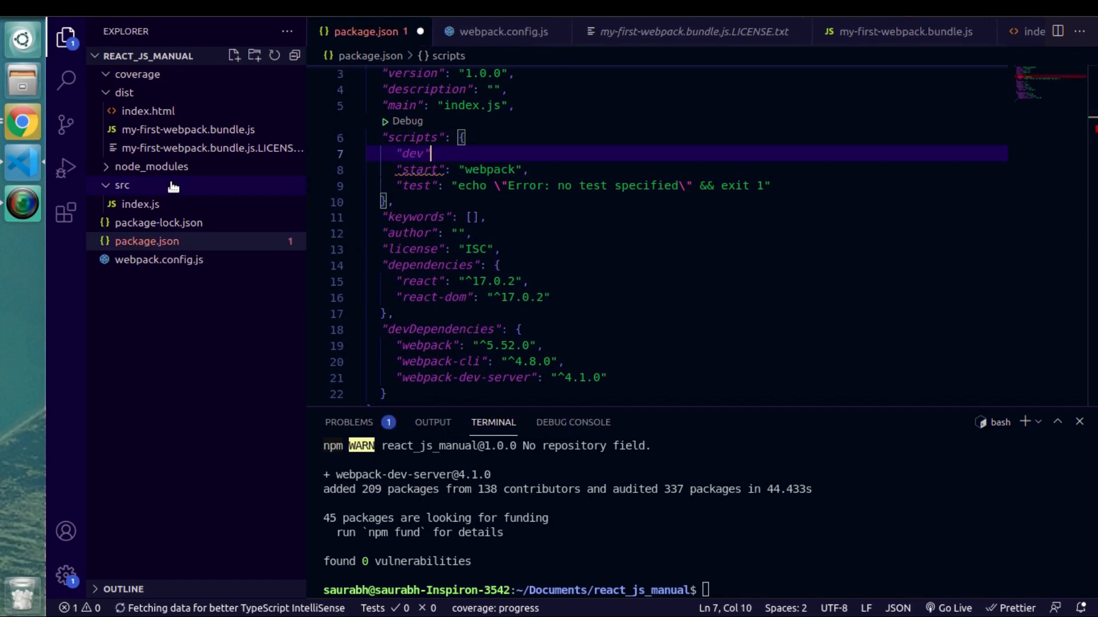
type(":\"\"")
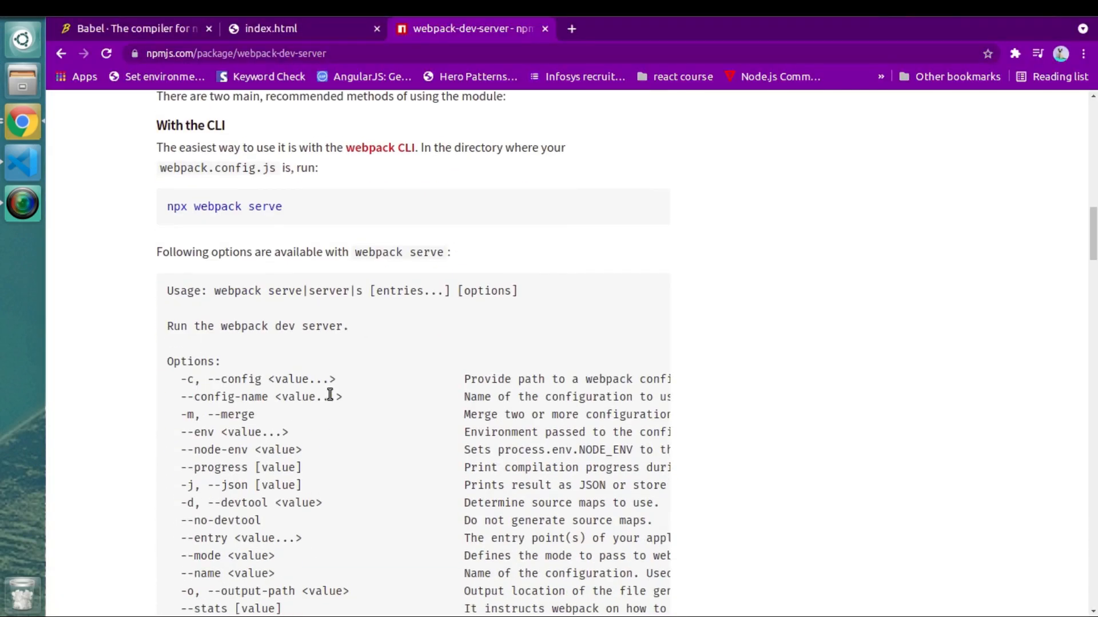
scroll("down", 3)
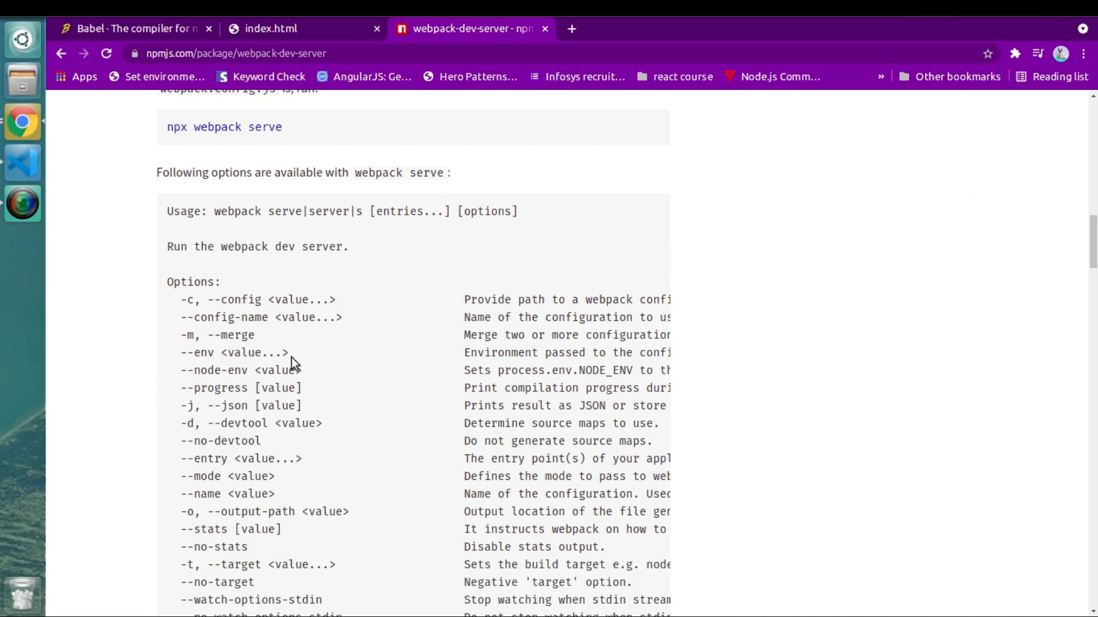
scroll("down", 3)
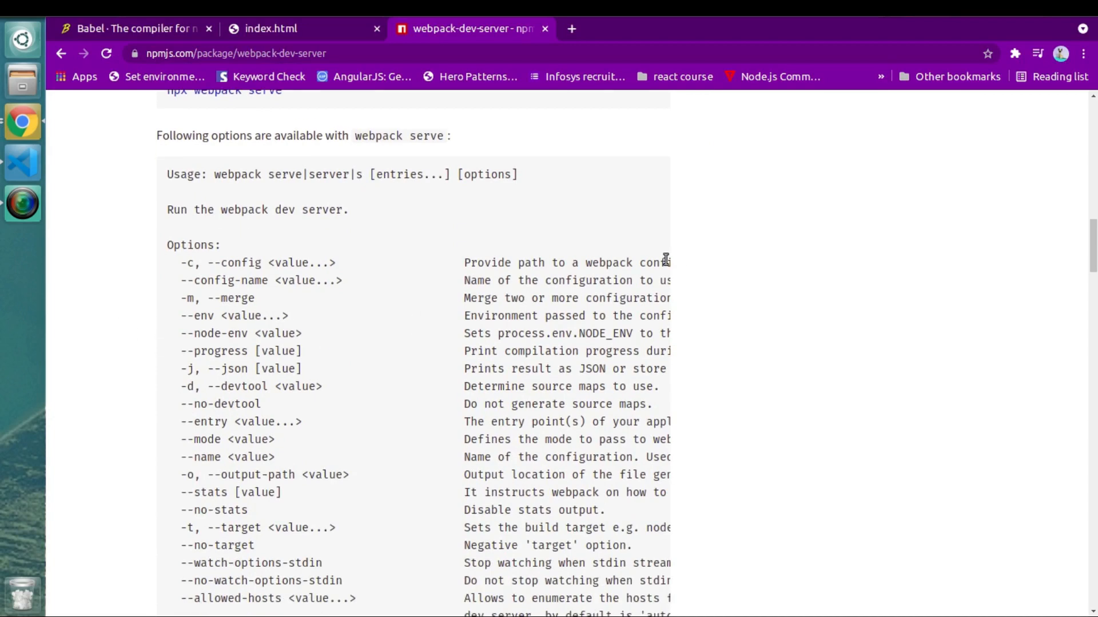
scroll("down", 3)
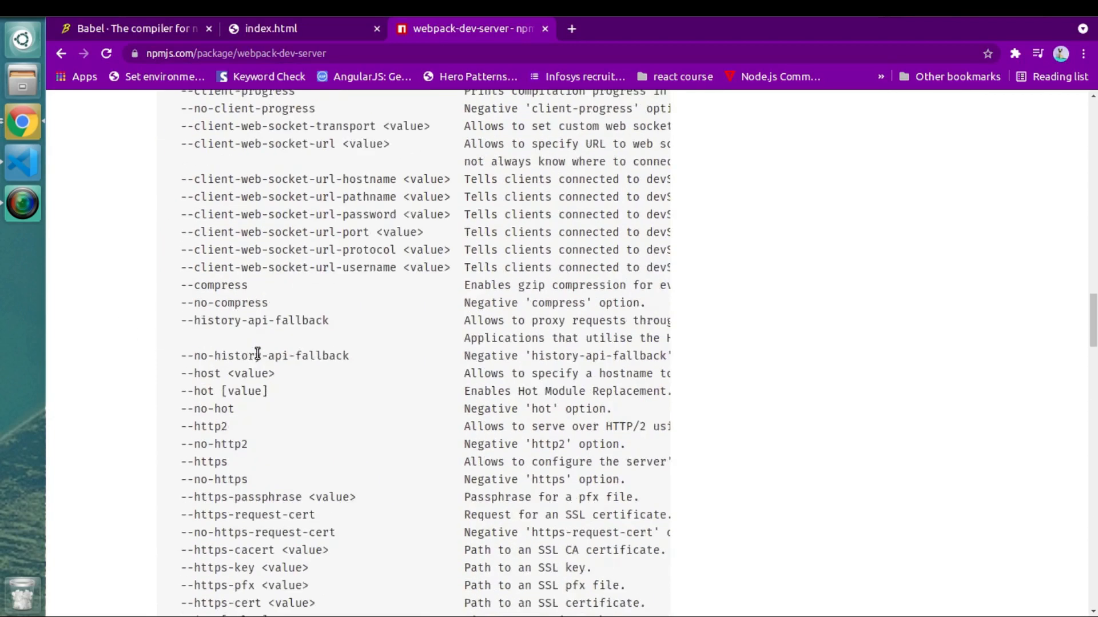
scroll("down", 3)
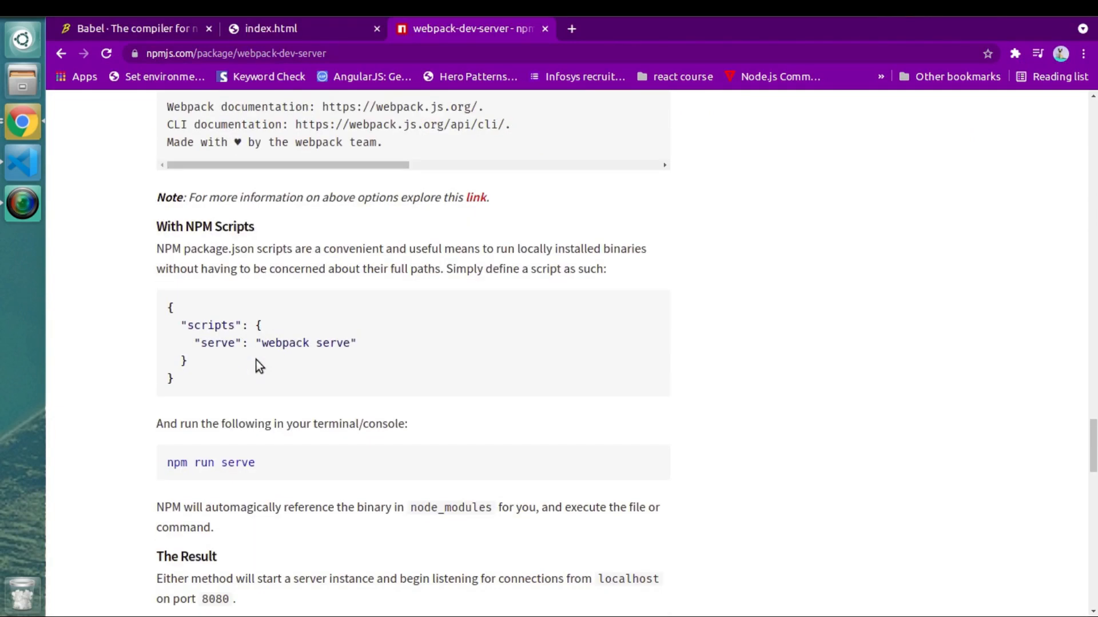
scroll("down", 3)
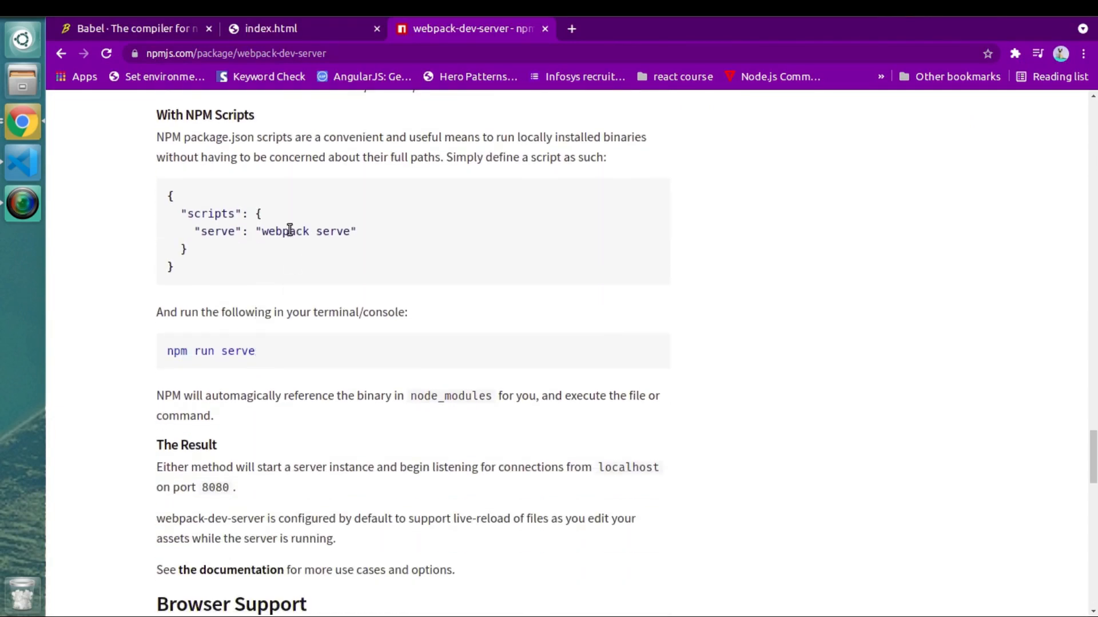
double_click(308, 231)
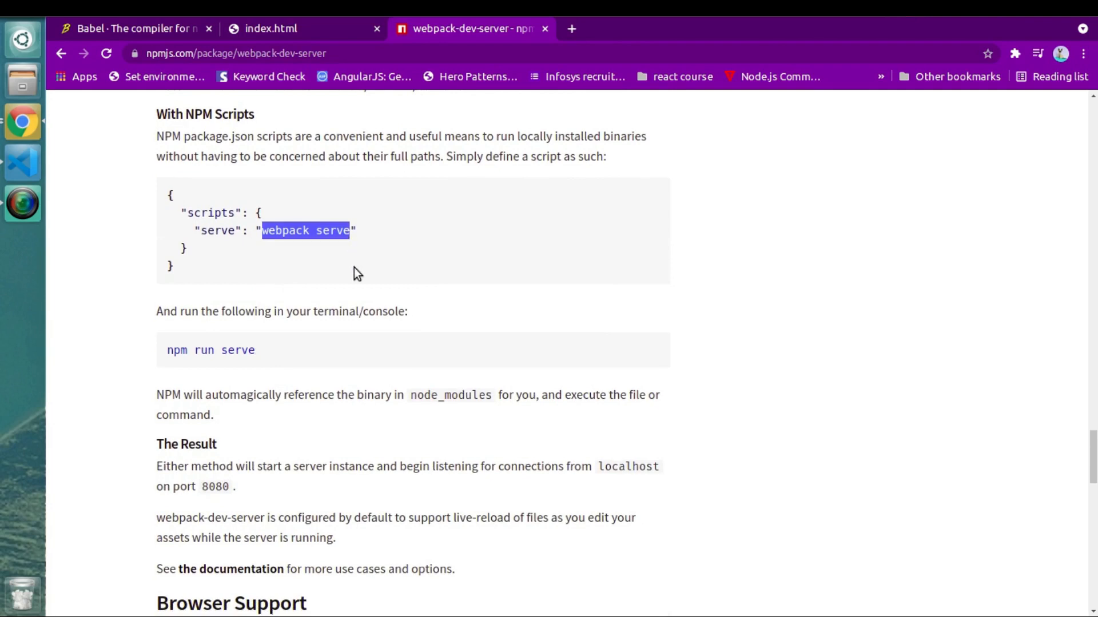
scroll("down", 3)
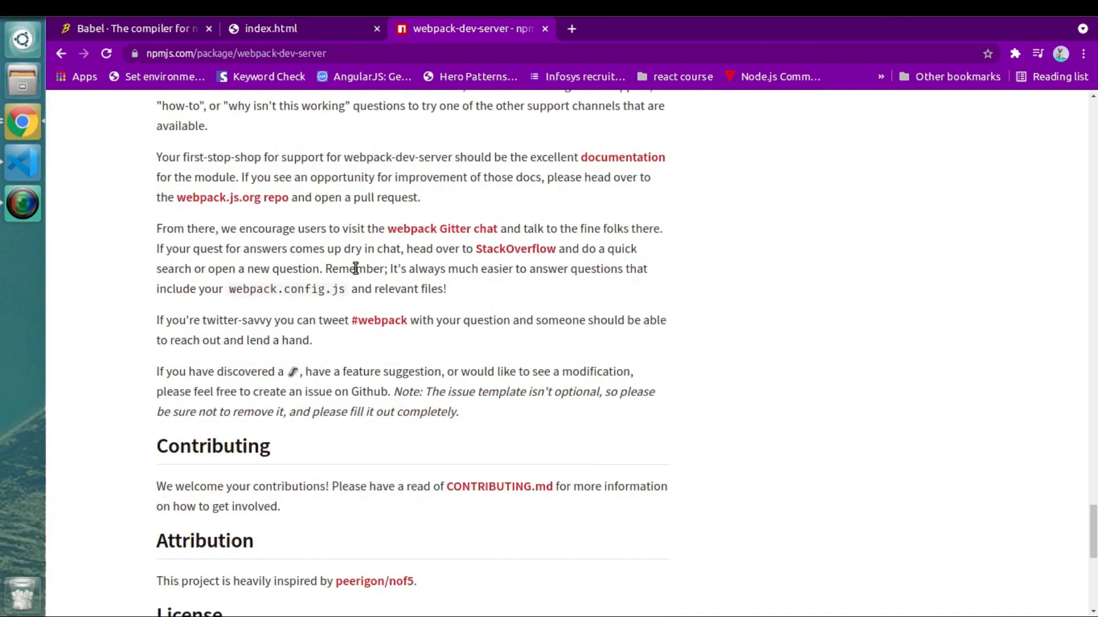
scroll("up", 3)
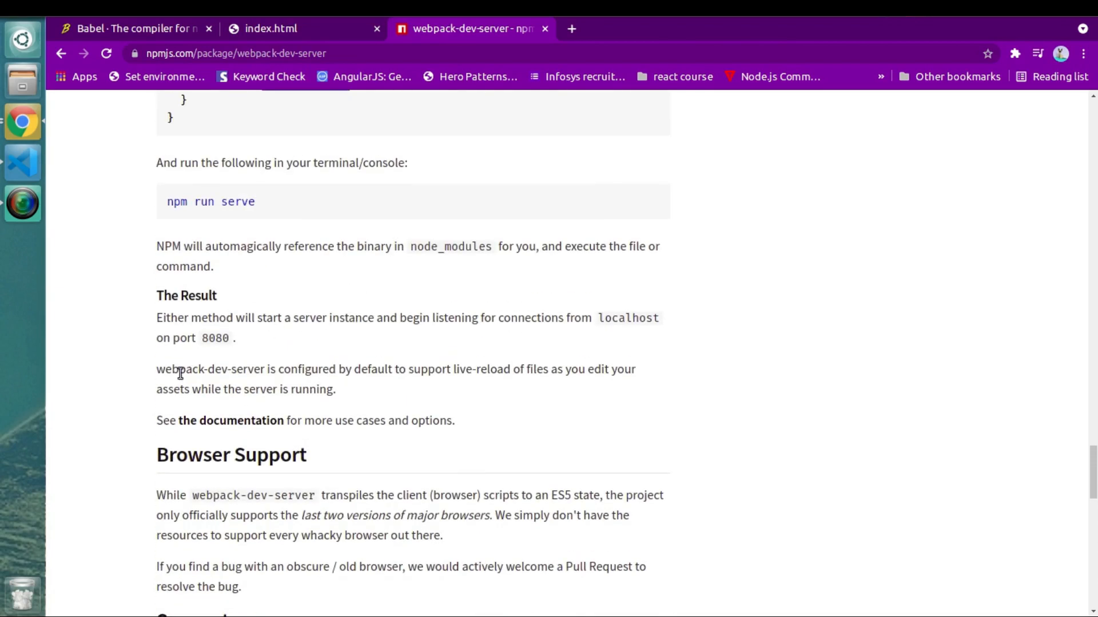
double_click(210, 369)
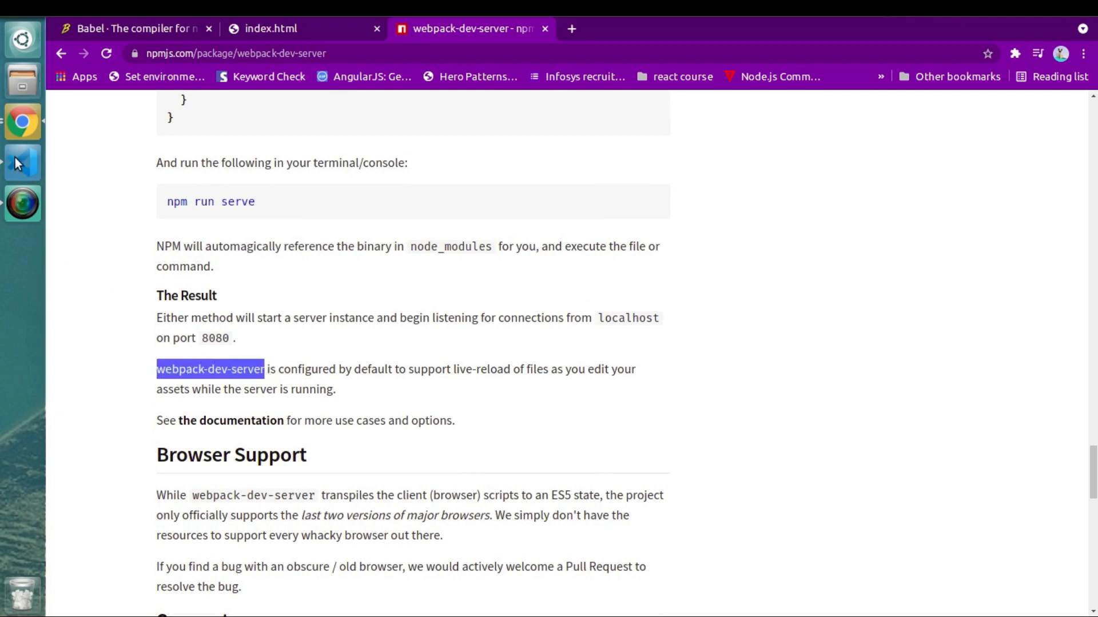
- Run npm run dev in the integrated terminal
left_click(23, 161)
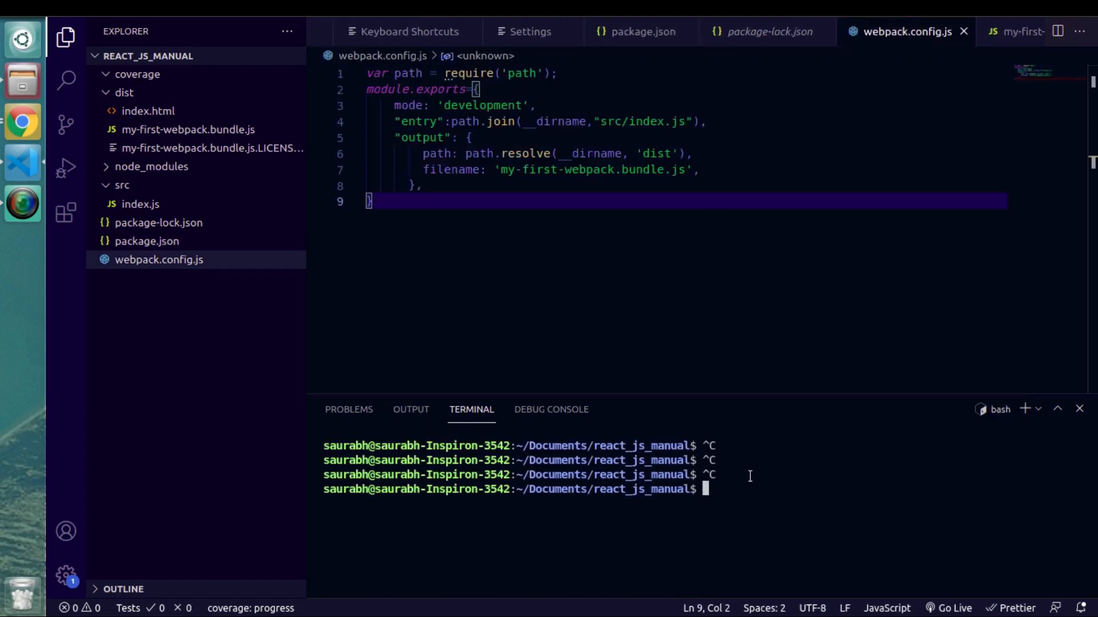
type("npm run dev")
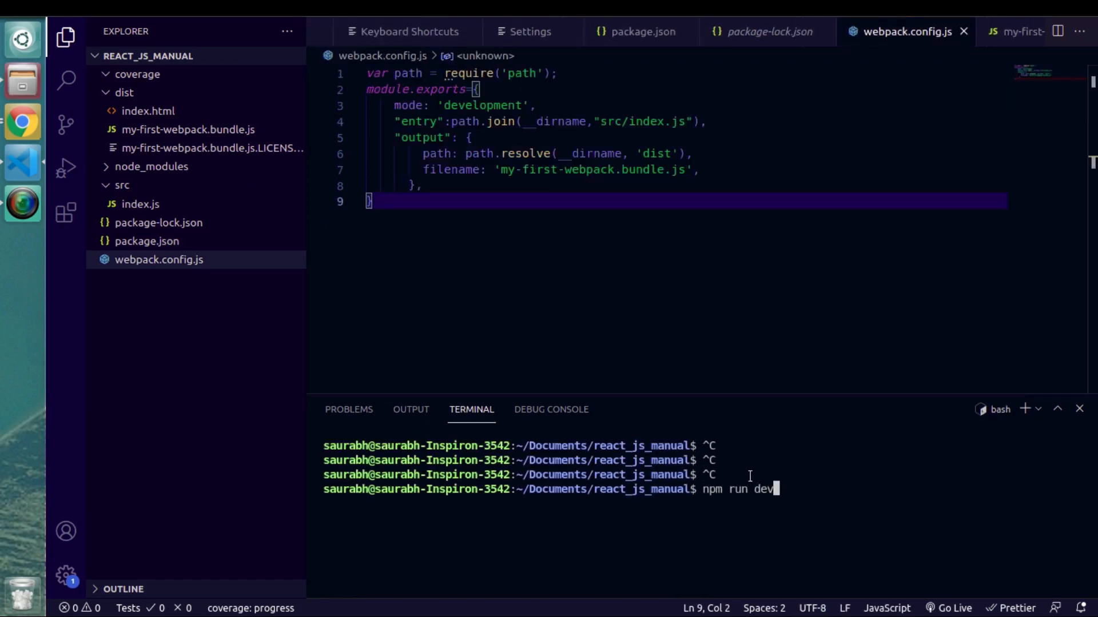
key("Return")
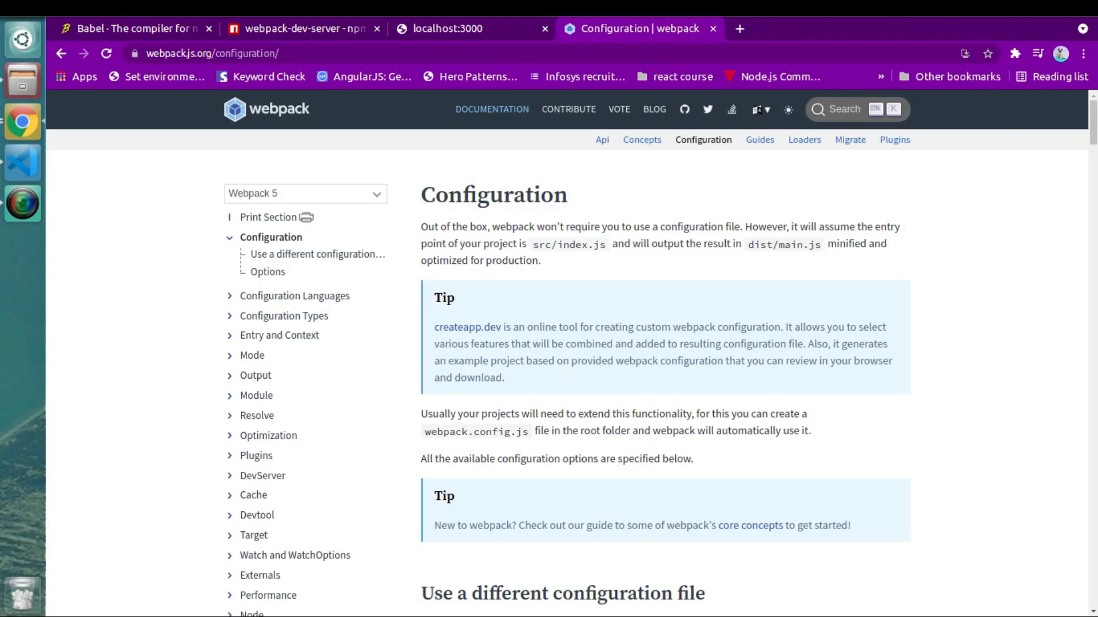
left_click(23, 161)
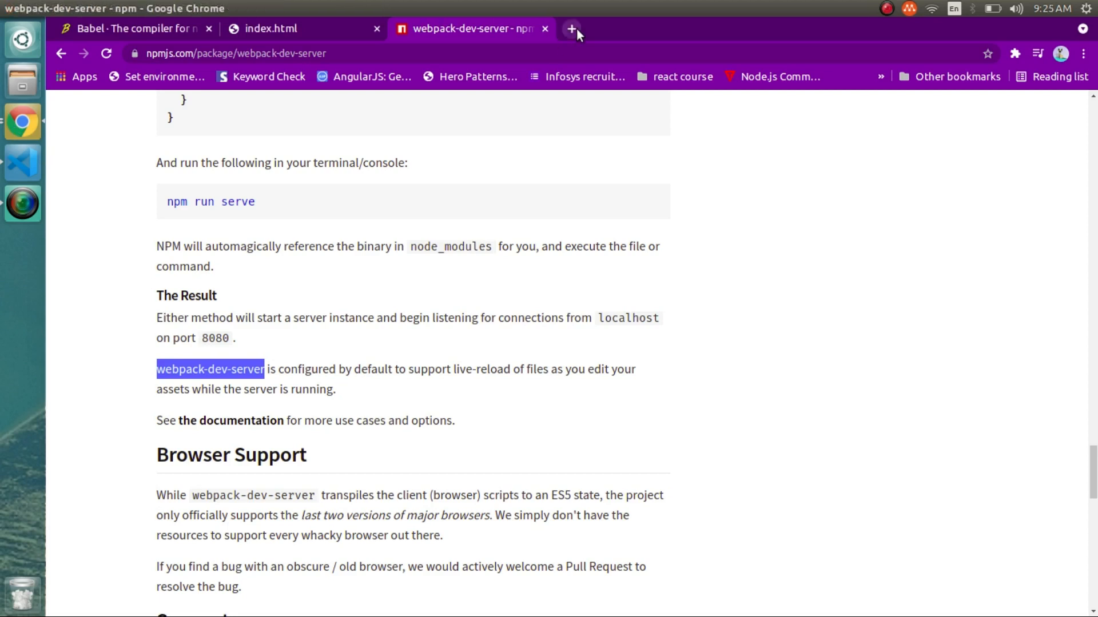
- Load localhost:8080 in a new tab, which answers Cannot GET /
left_click(572, 29)
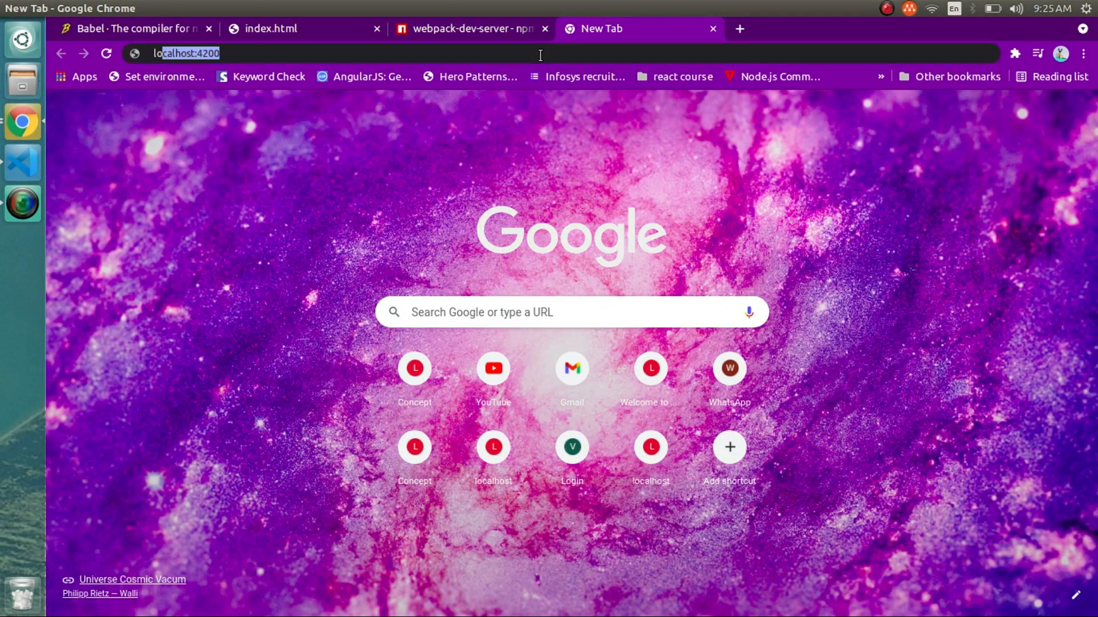
type("localhost:8080")
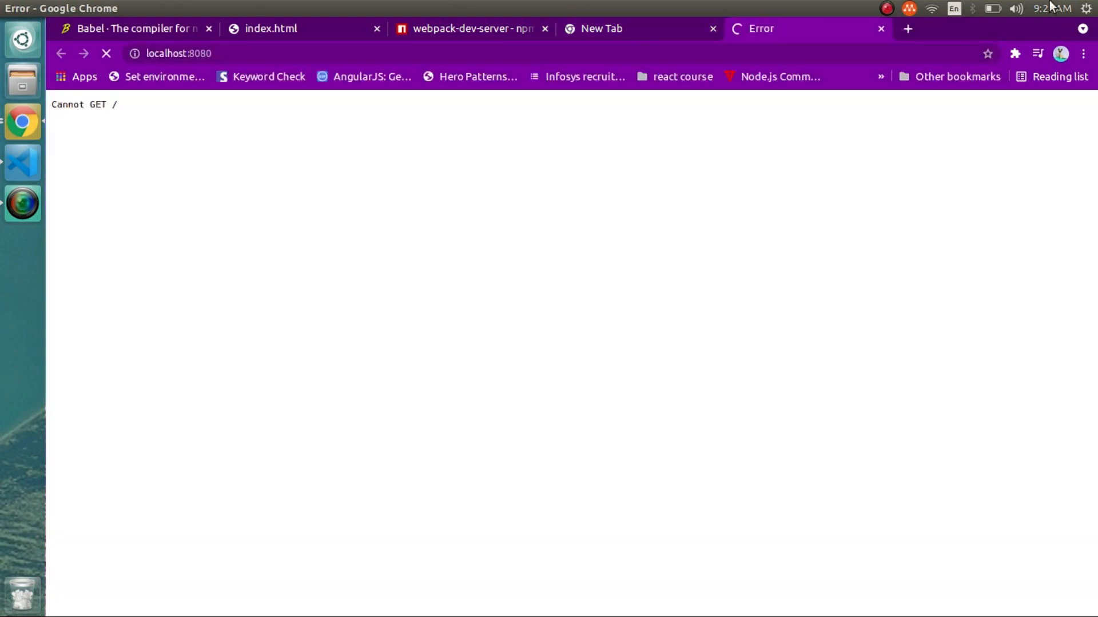
left_click(713, 29)
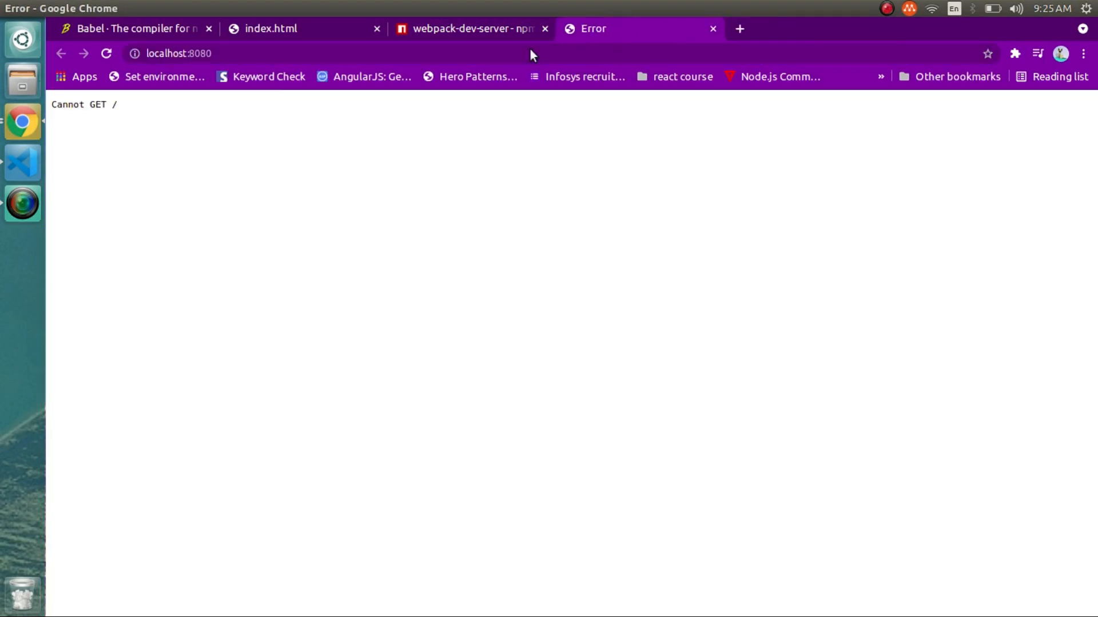
- Inspect the markup of the Cannot GET / error page in DevTools
double_click(98, 104)
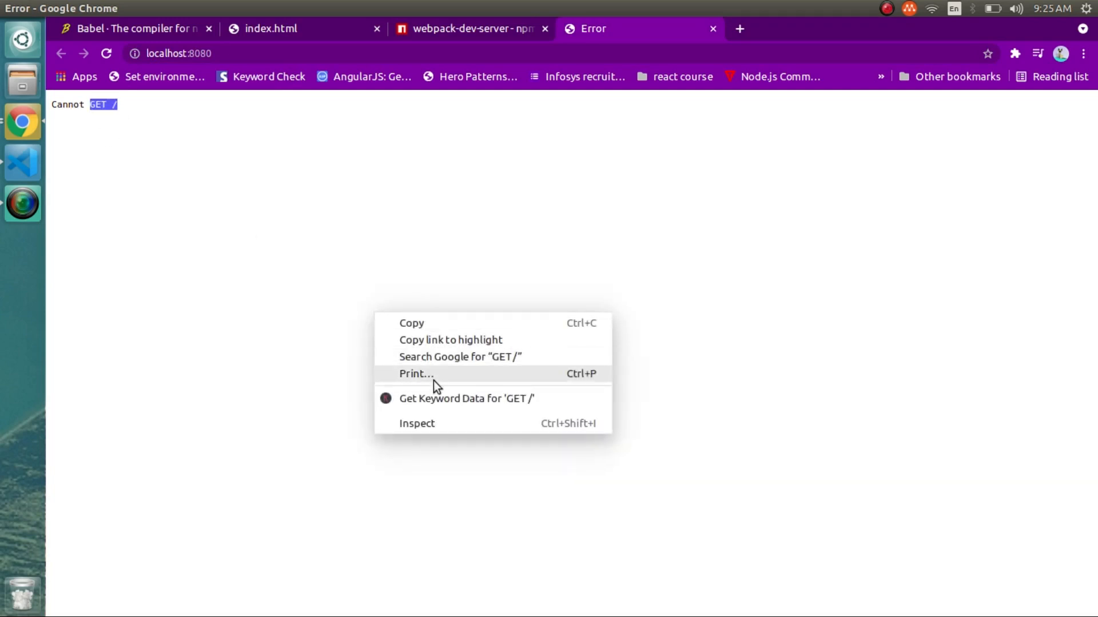
left_click(416, 423)
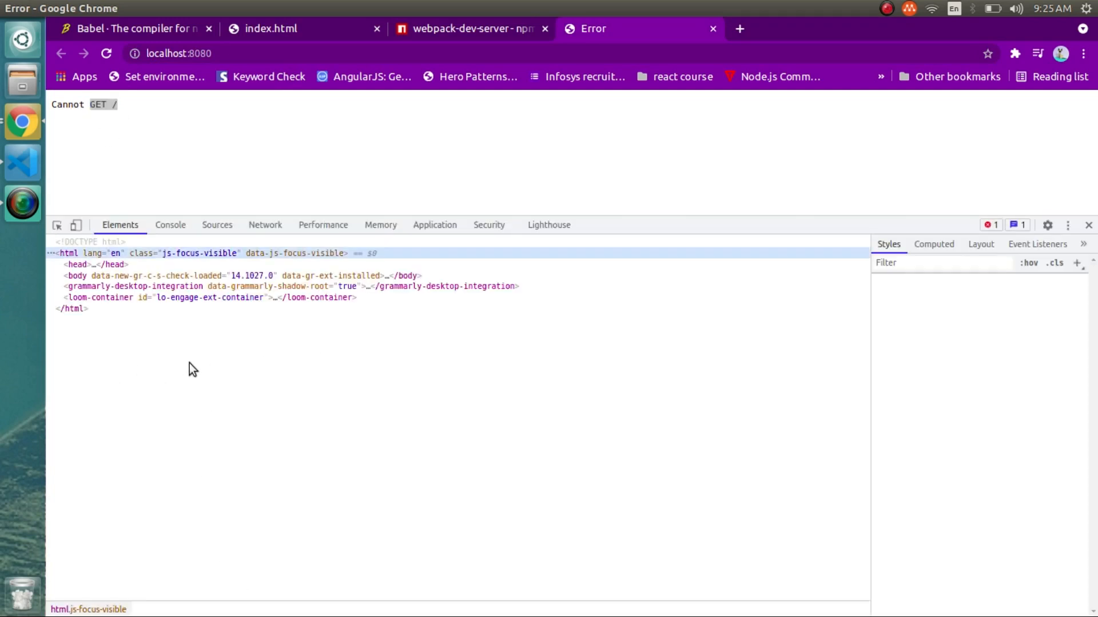
left_click(170, 226)
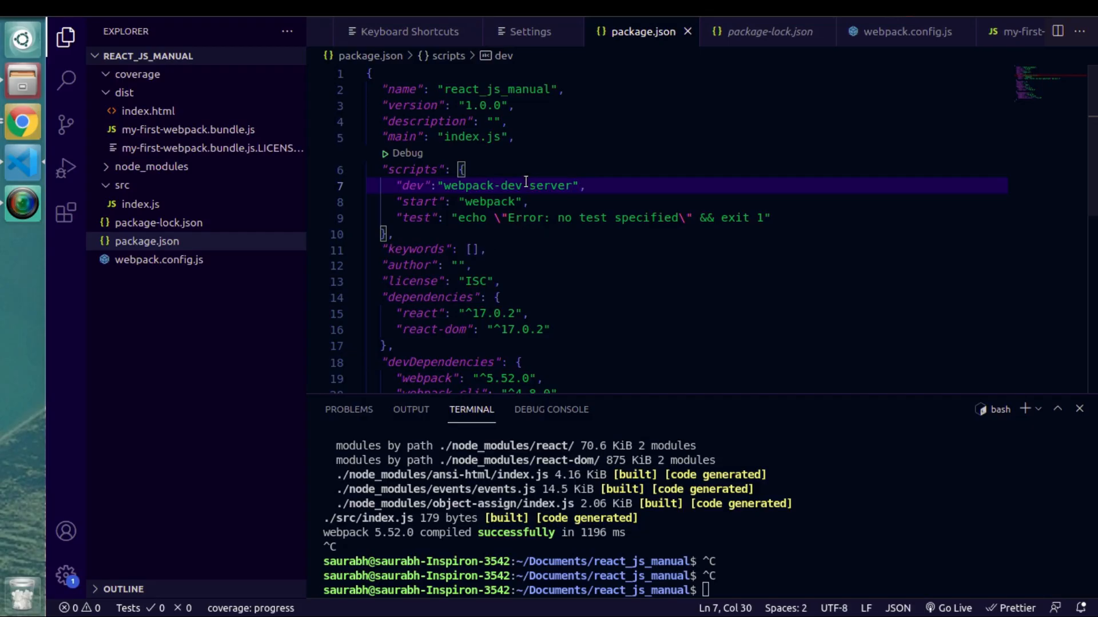
- Reach the webpack DevServer docs and locate the example devServer configuration block
double_click(504, 185)
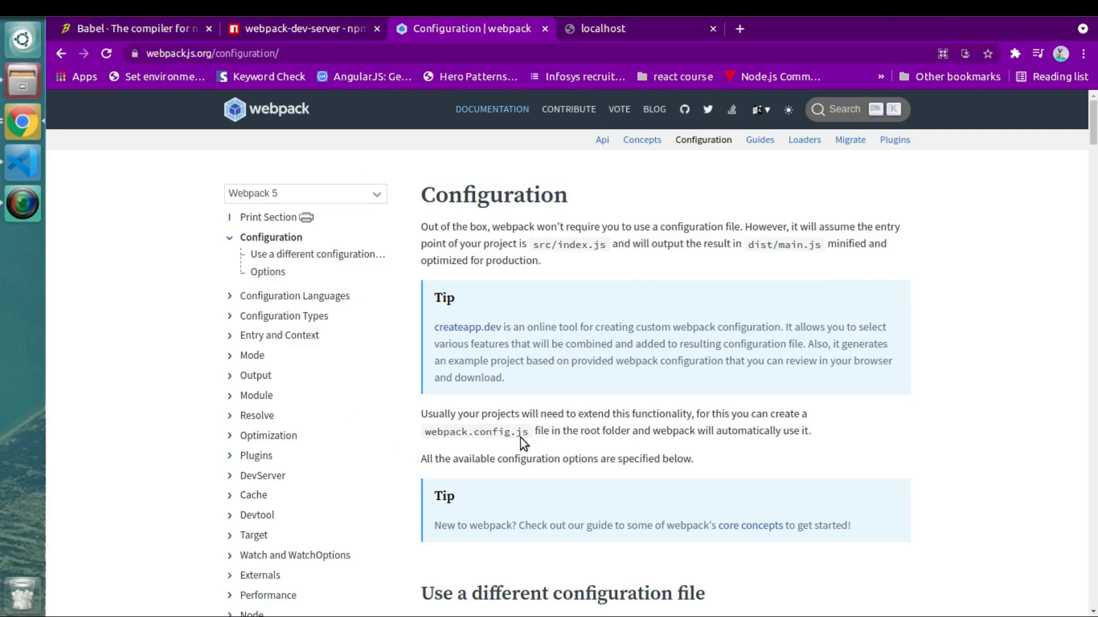
mouse_move(249, 484)
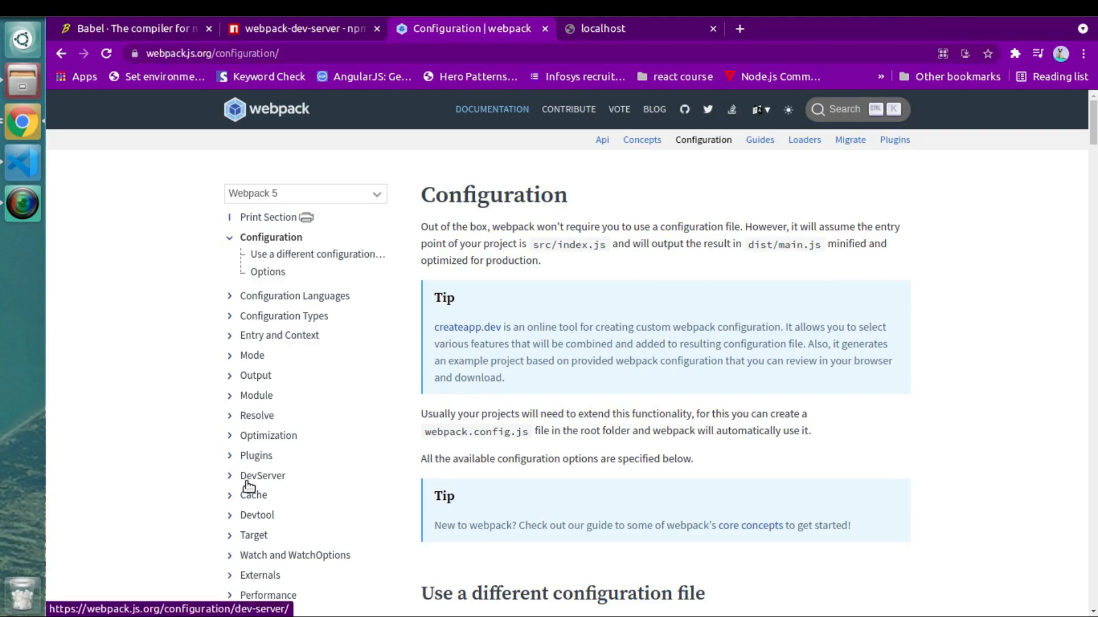
left_click(261, 476)
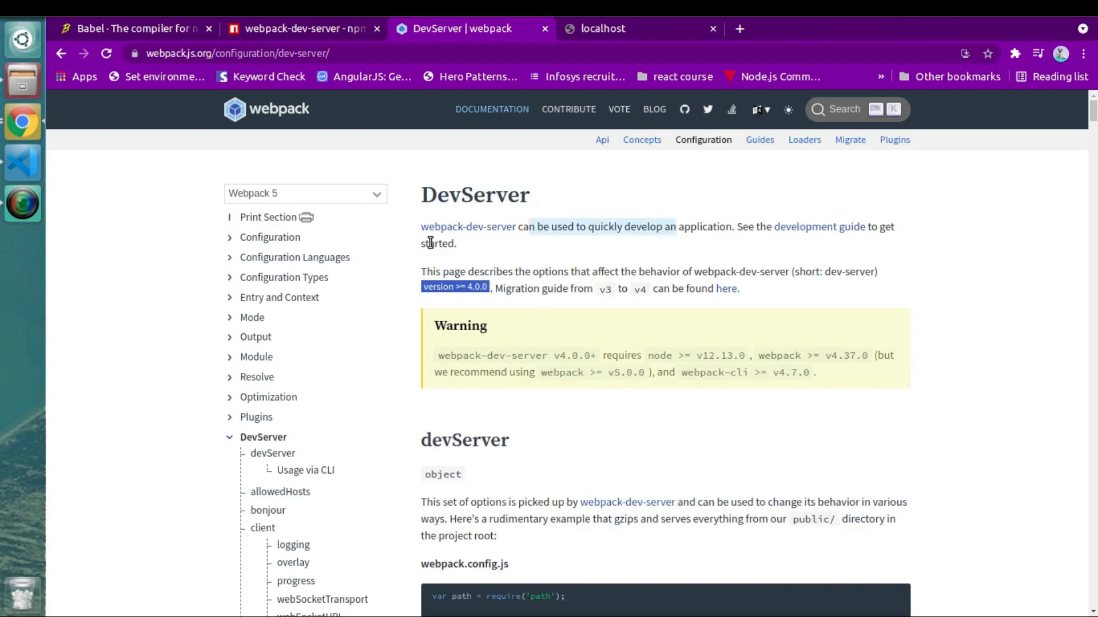
mouse_move(542, 241)
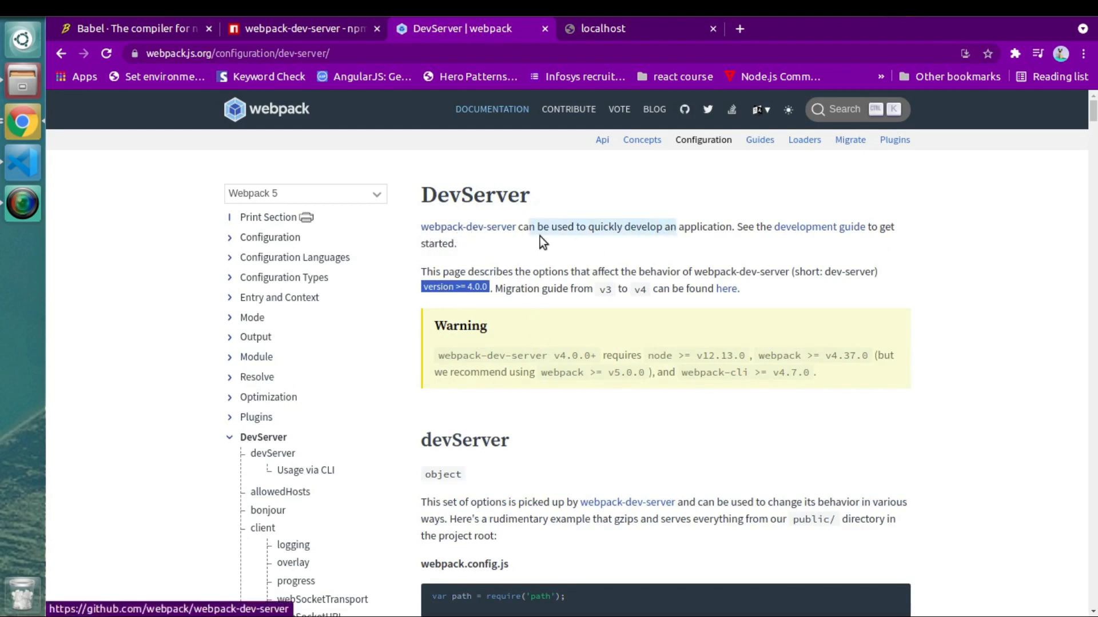
mouse_move(723, 402)
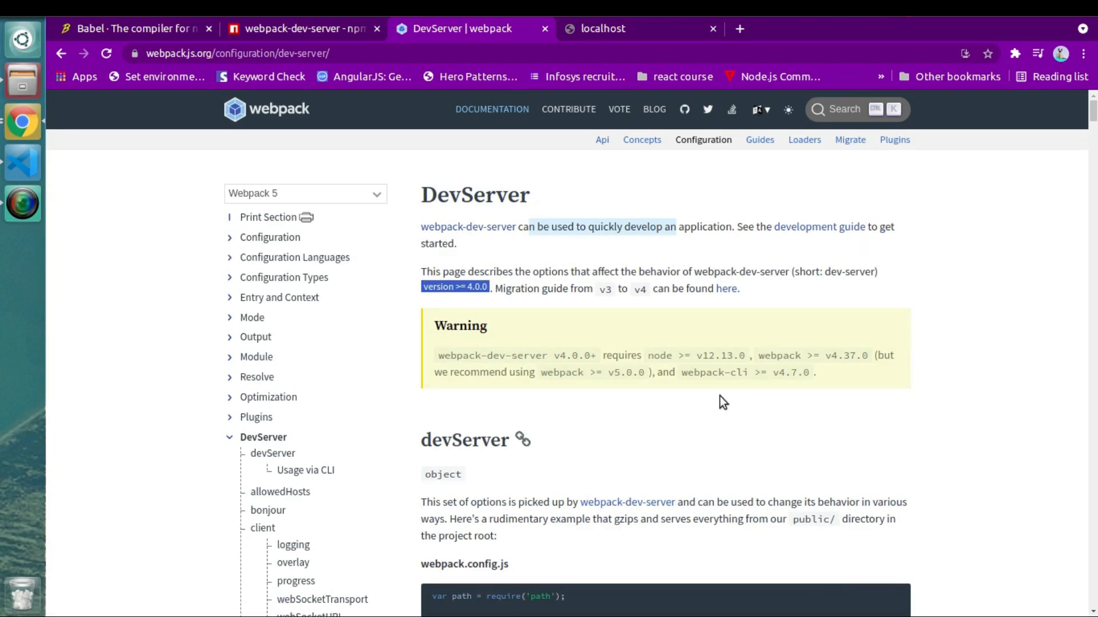
scroll("down", 3)
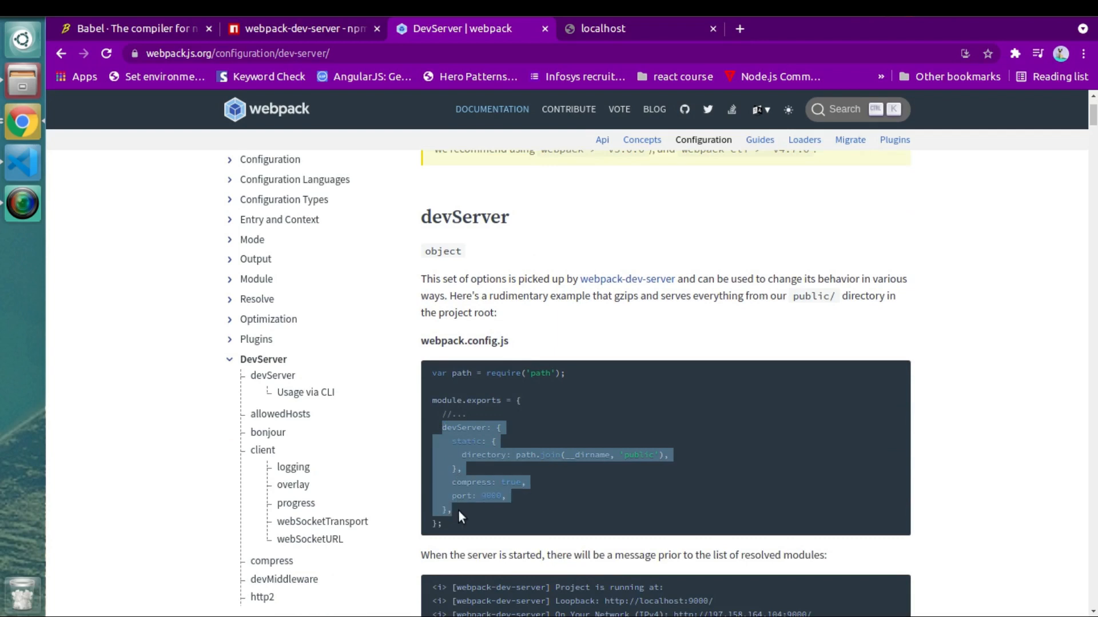
mouse_move(15, 175)
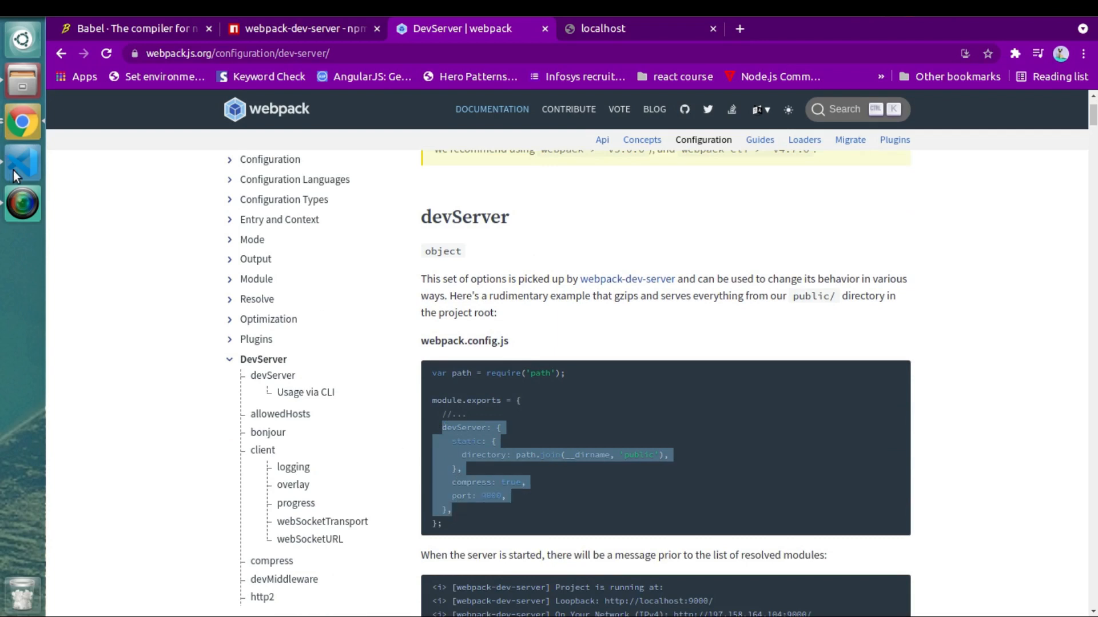
- Paste the devServer block serving dist on port 3000, remove compress, and save webpack.config.js
left_click(22, 161)
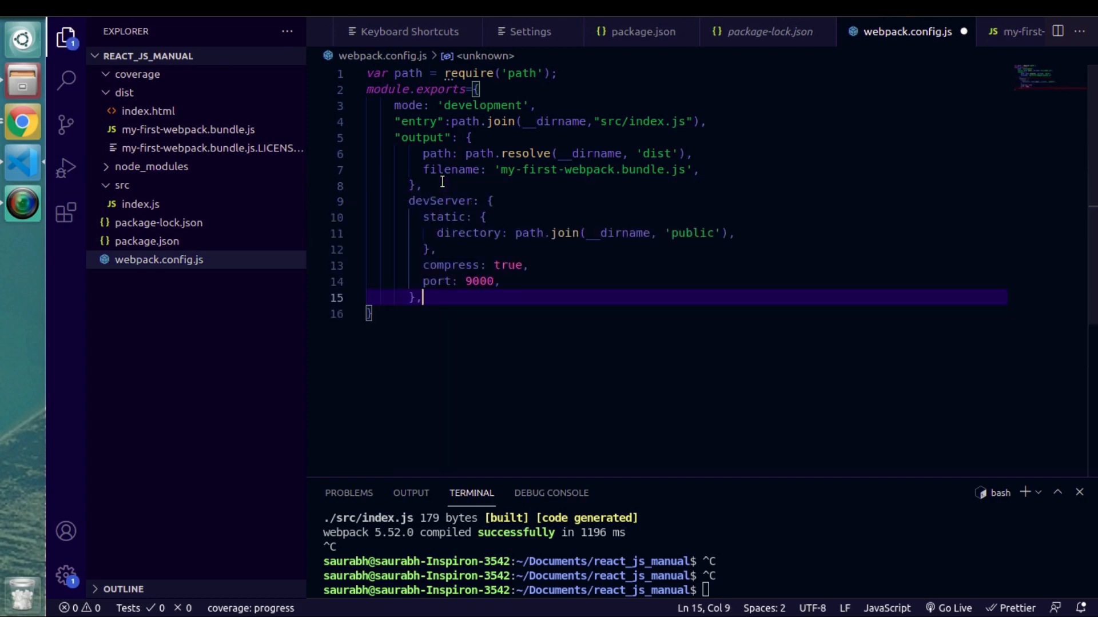
mouse_move(692, 240)
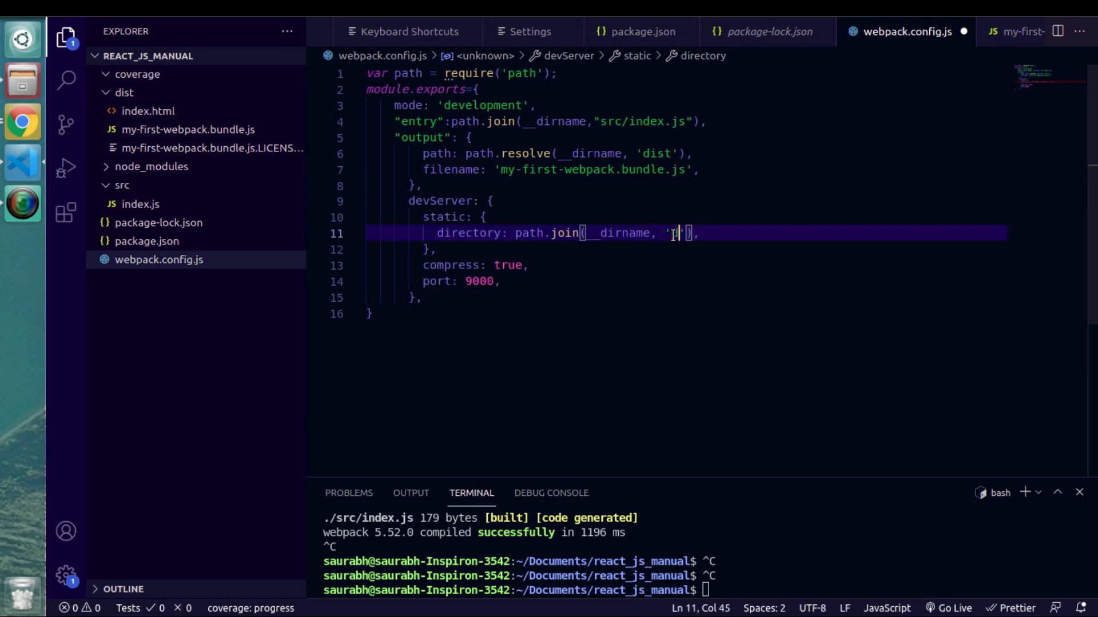
type("ist")
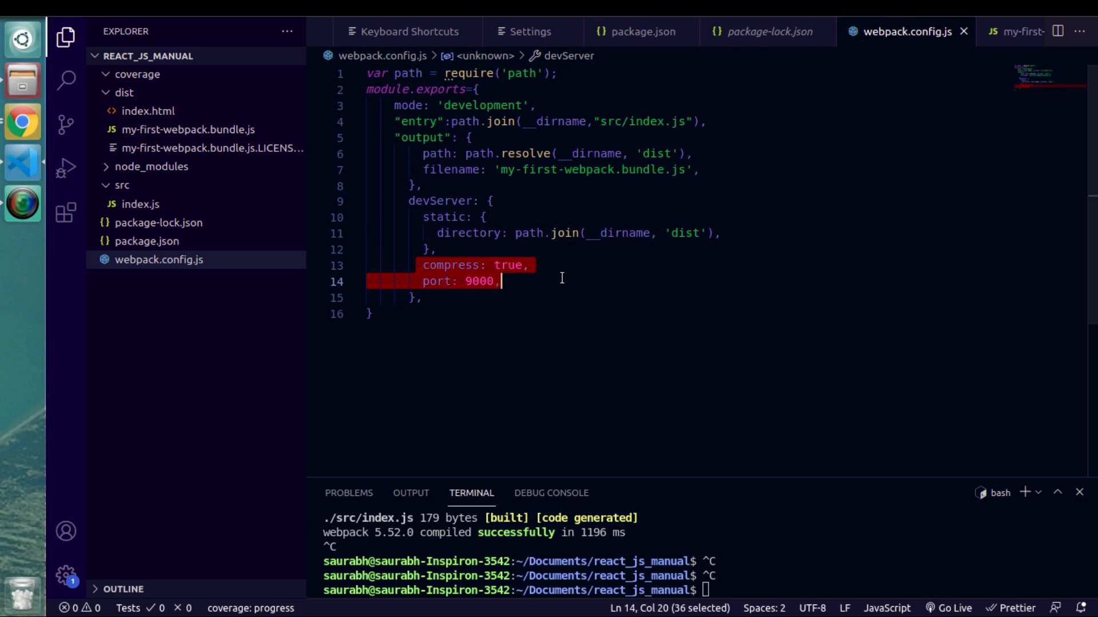
key("Delete")
type("3")
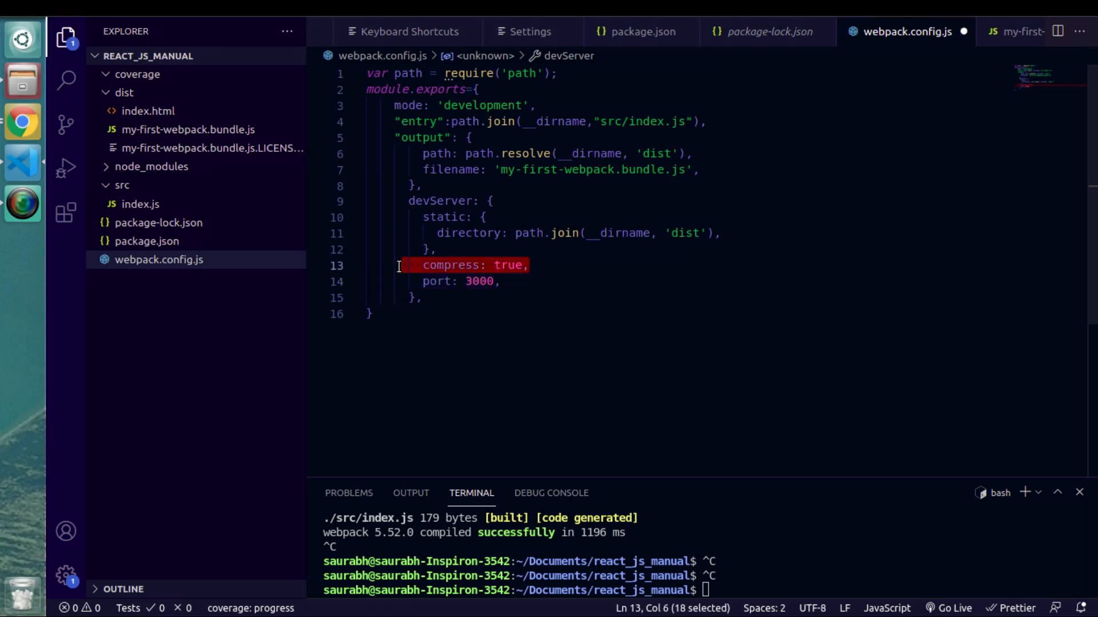
key("Delete")
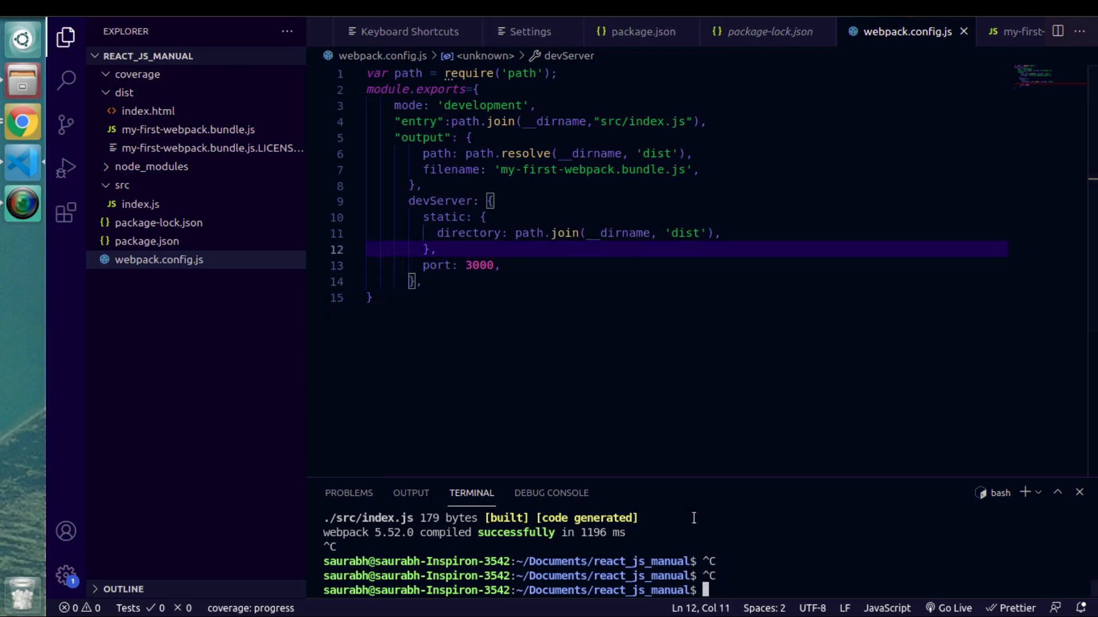
type("clear")
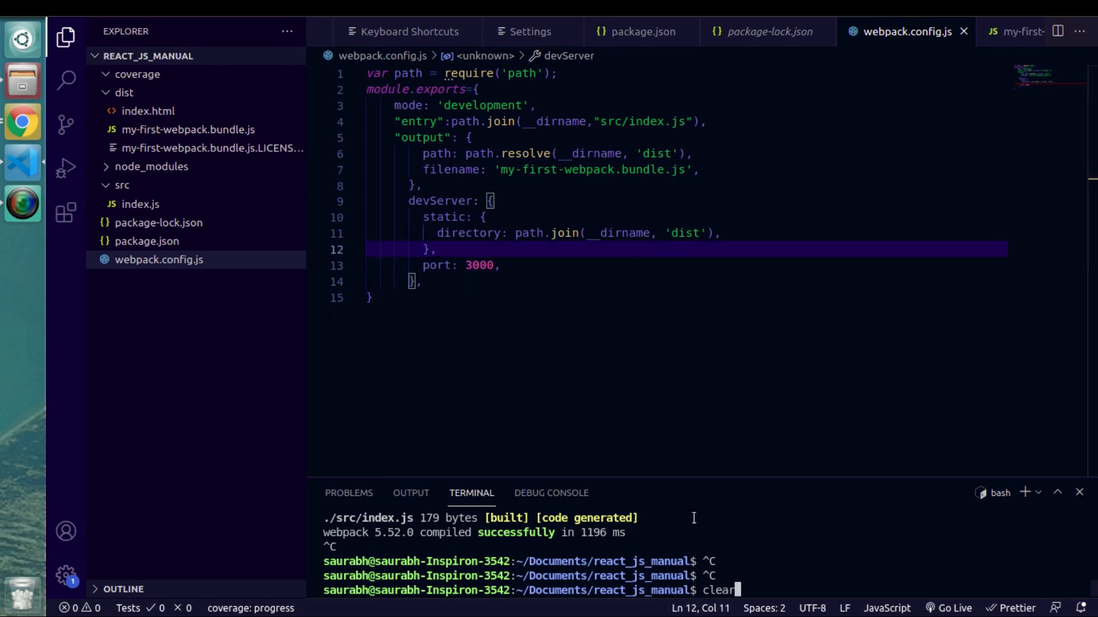
- Clear the terminal and check the Hello world heading at localhost:3000
key("Return")
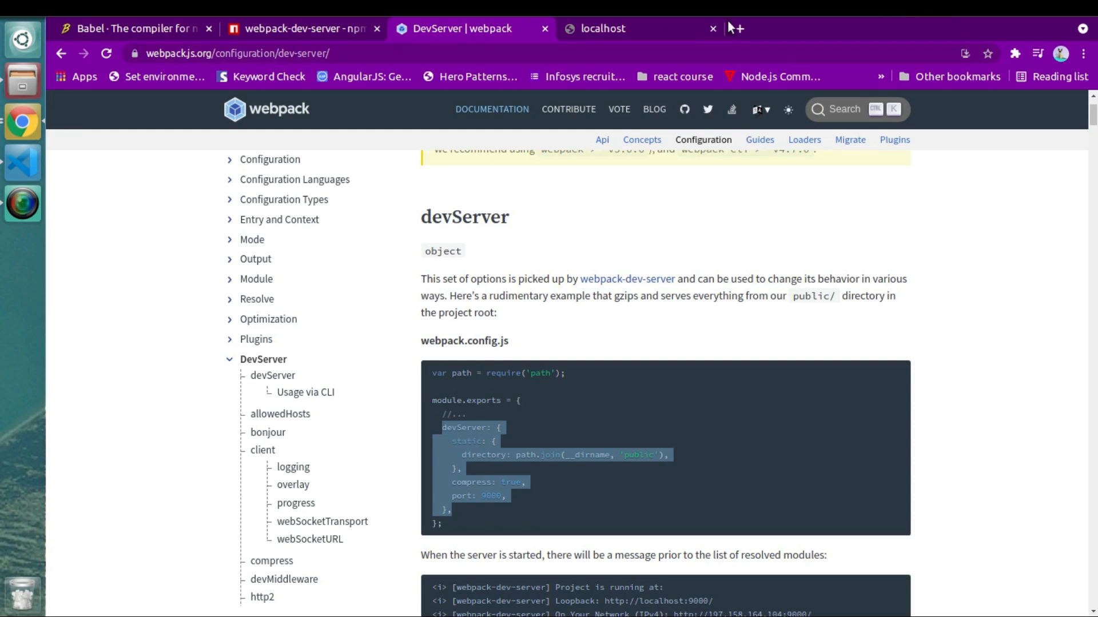
left_click(609, 29)
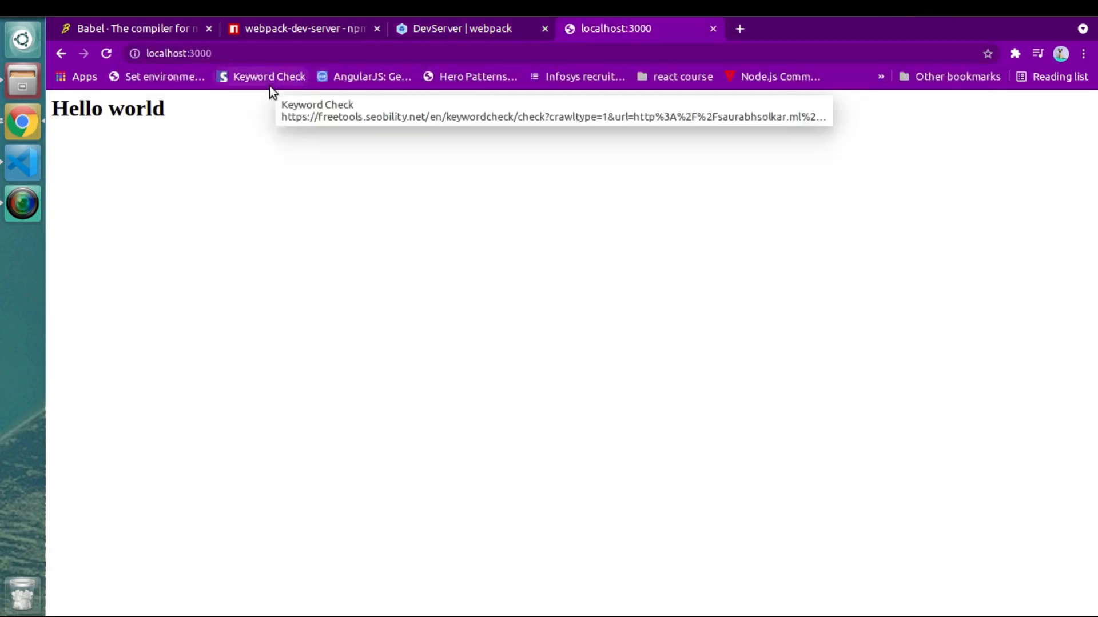
mouse_move(220, 138)
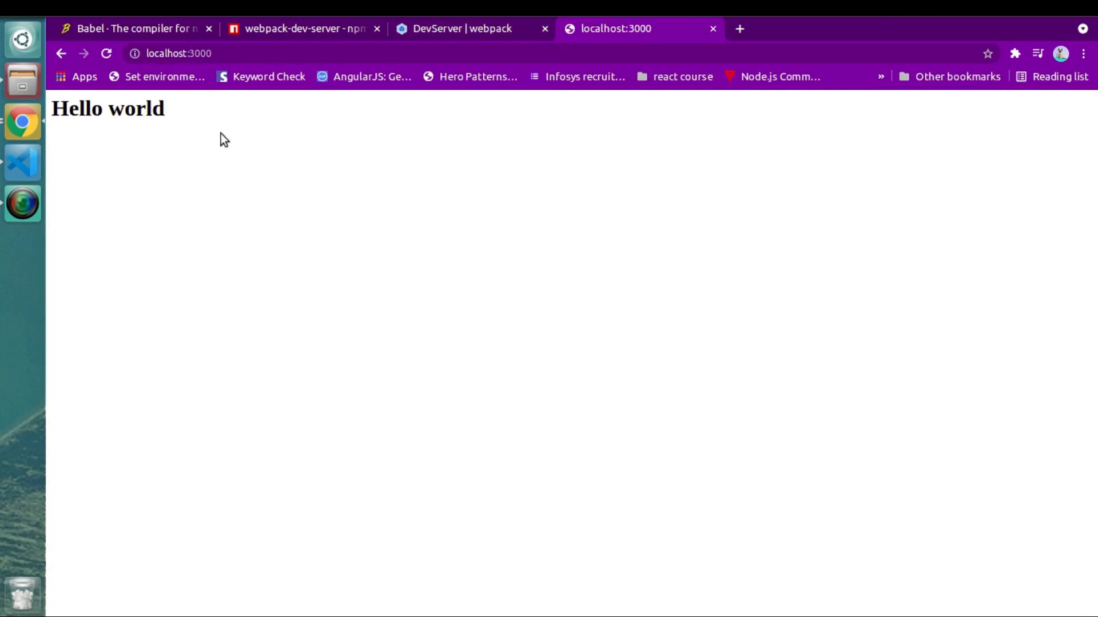
left_click(23, 162)
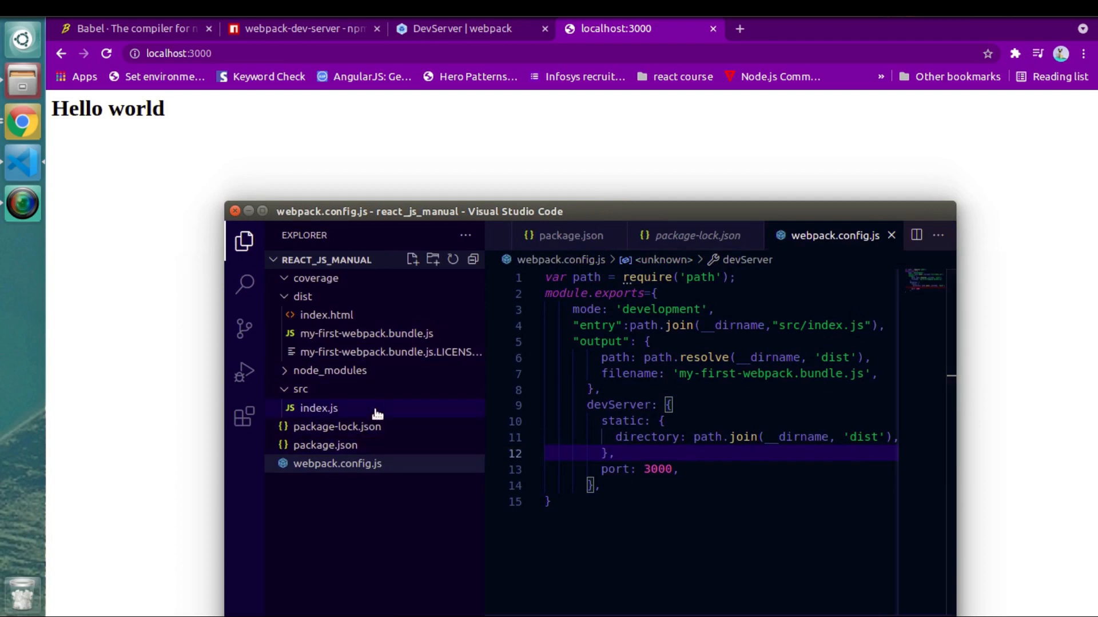
- Change the h1 text in src/index.js to "God is Great" and save so the page live-reloads
left_click(317, 408)
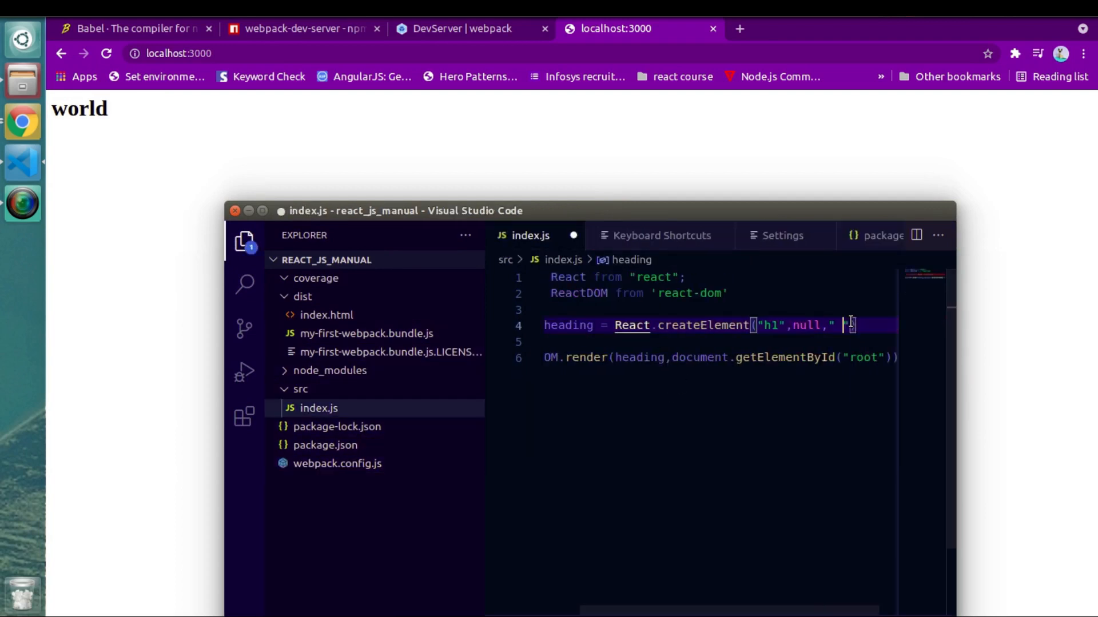
type("Go i")
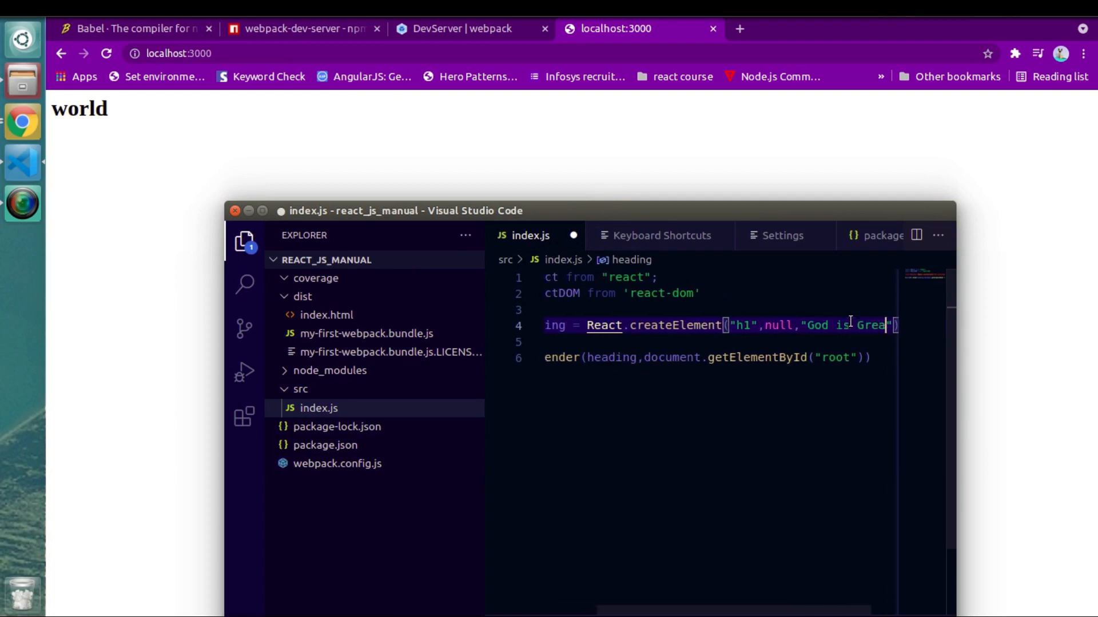
key("ctrl+s")
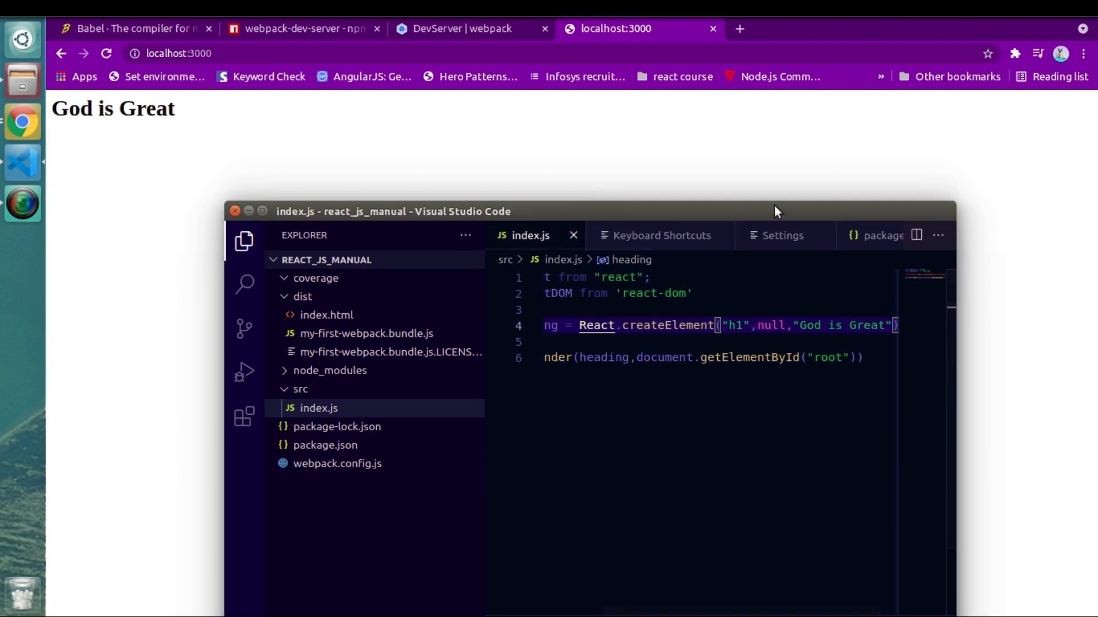
mouse_move(143, 155)
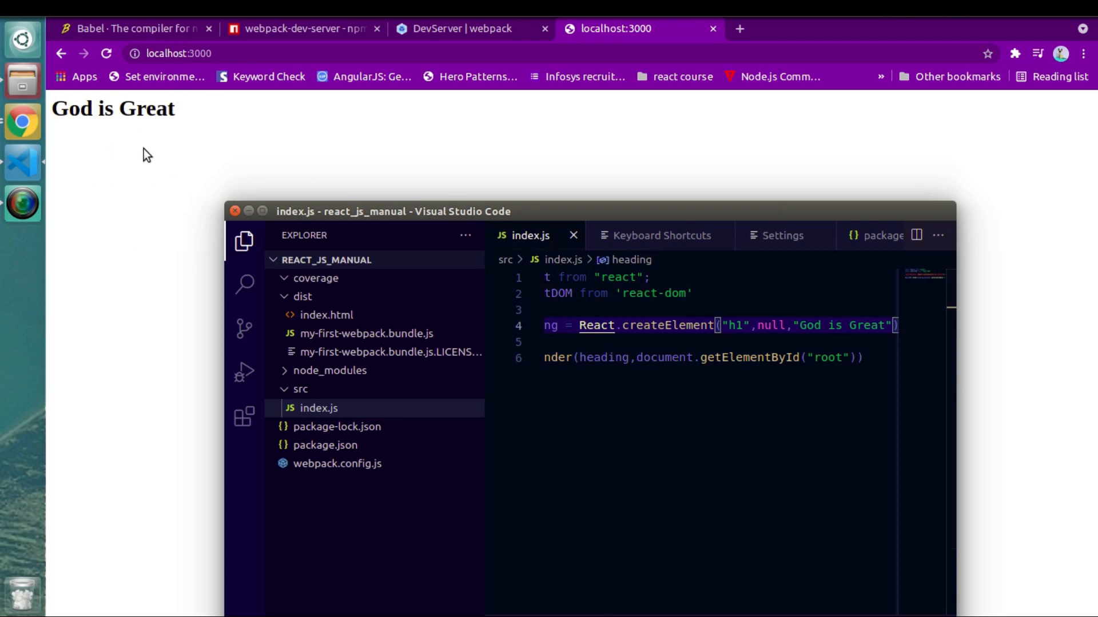
mouse_move(87, 147)
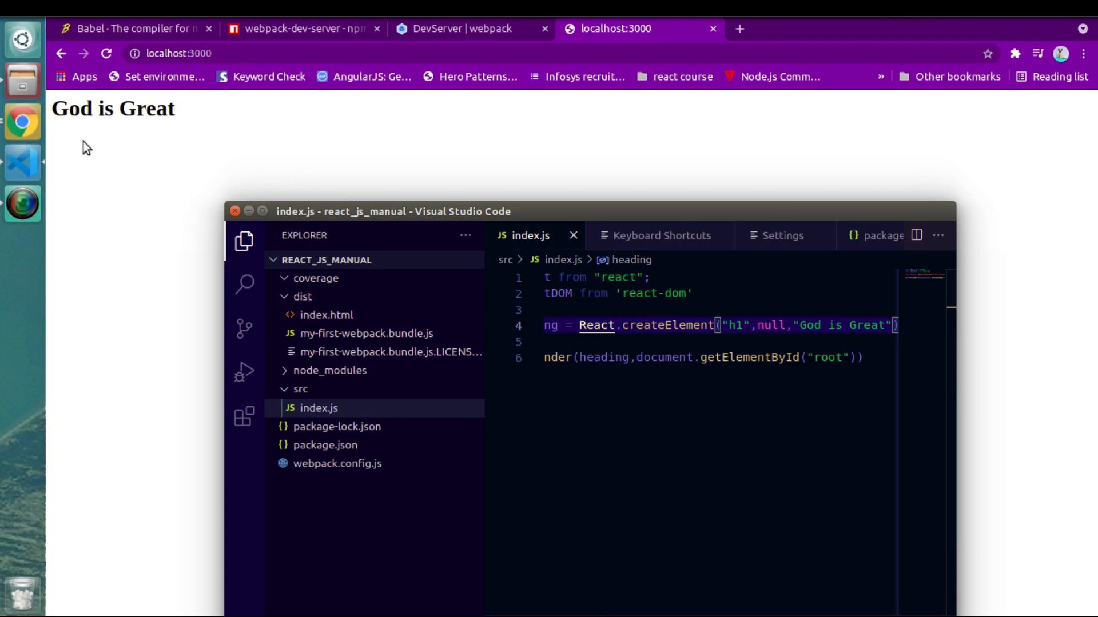
mouse_move(354, 448)
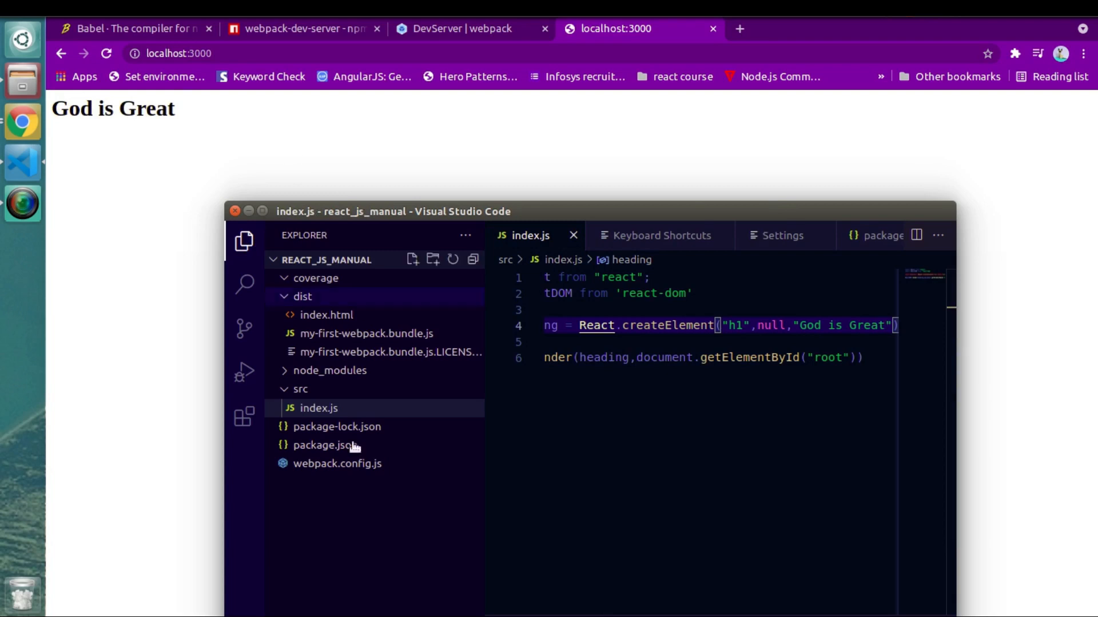
left_click(337, 463)
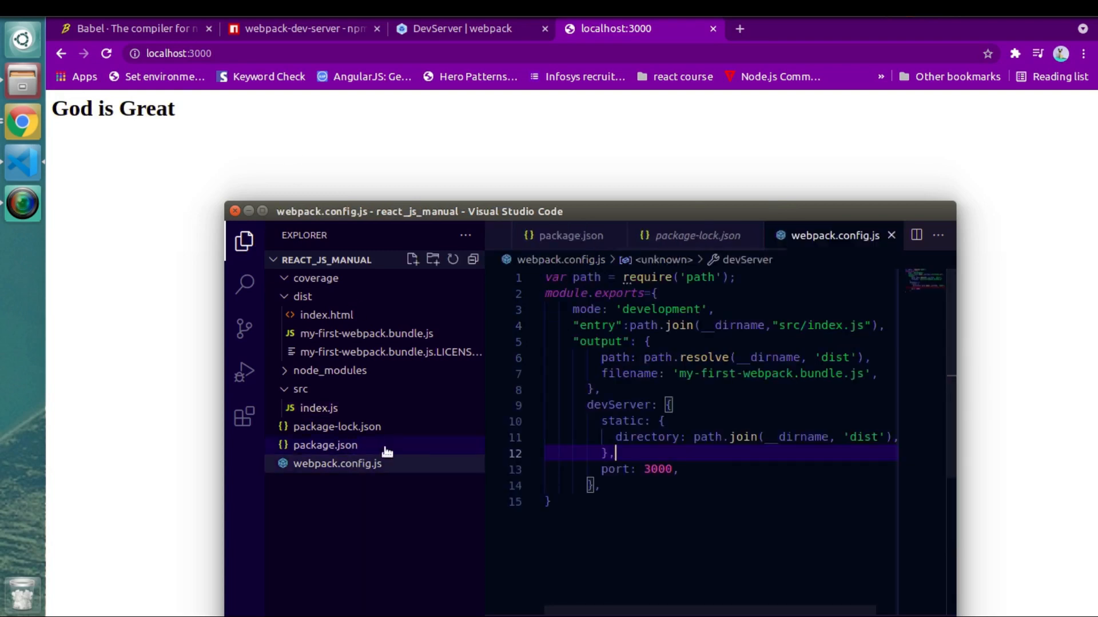
- Scroll through the webpack DevServer docs past Usage via CLI and allowedHosts
left_click(462, 29)
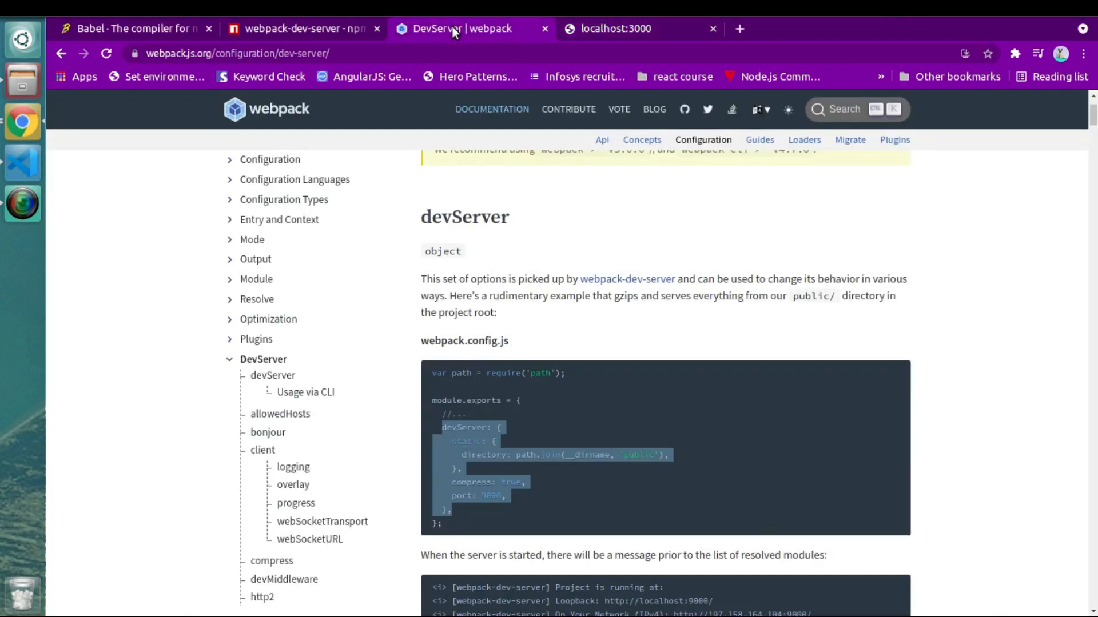
scroll("down", 3)
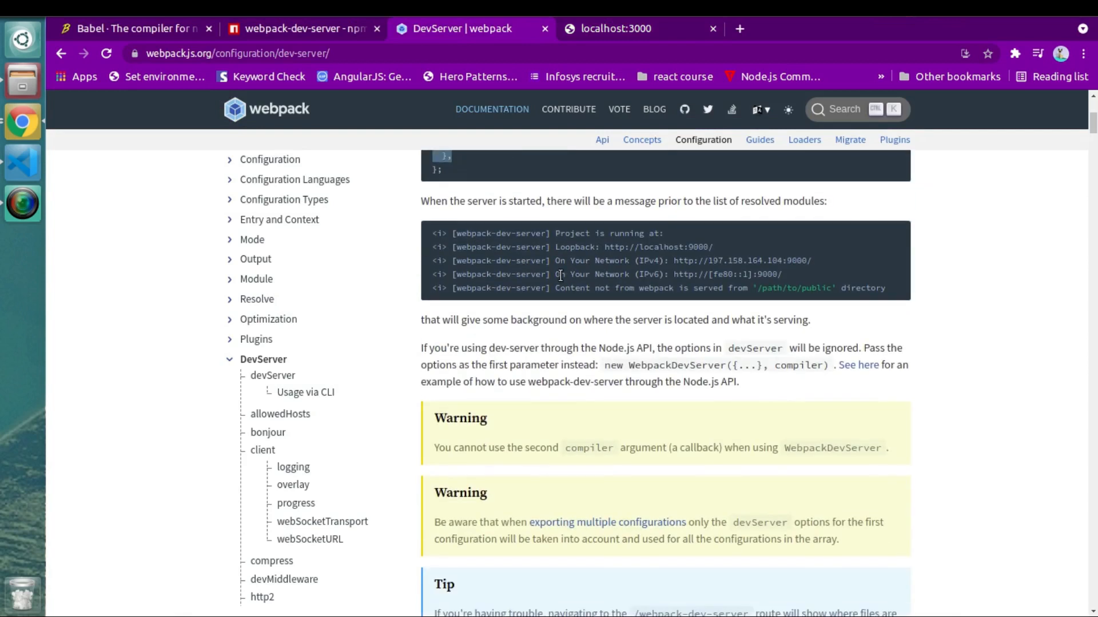
scroll("down", 3)
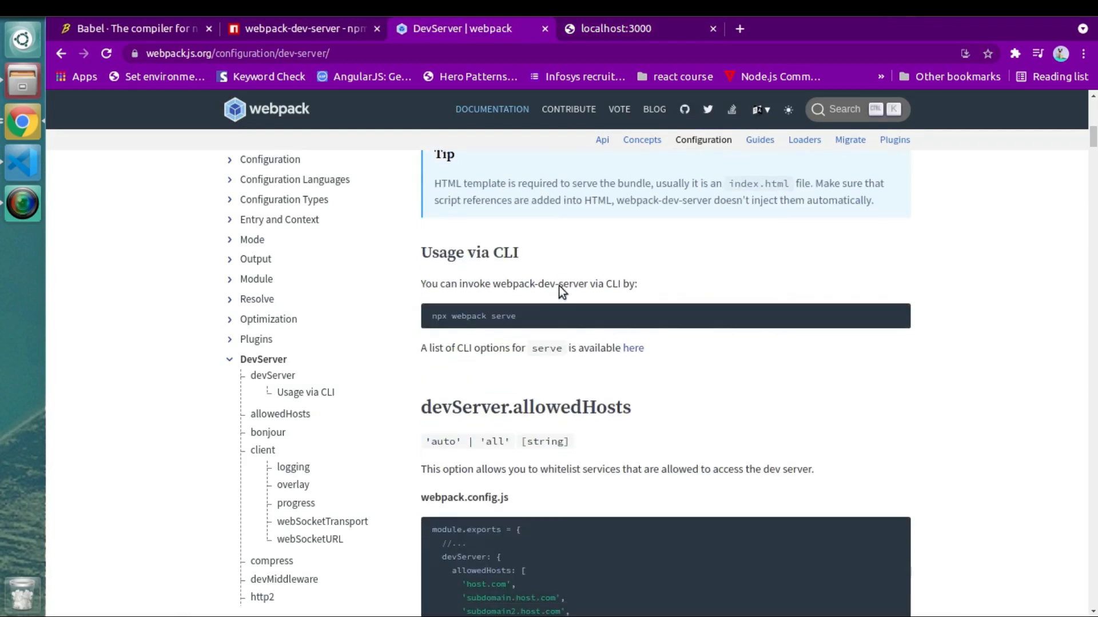
scroll("down", 3)
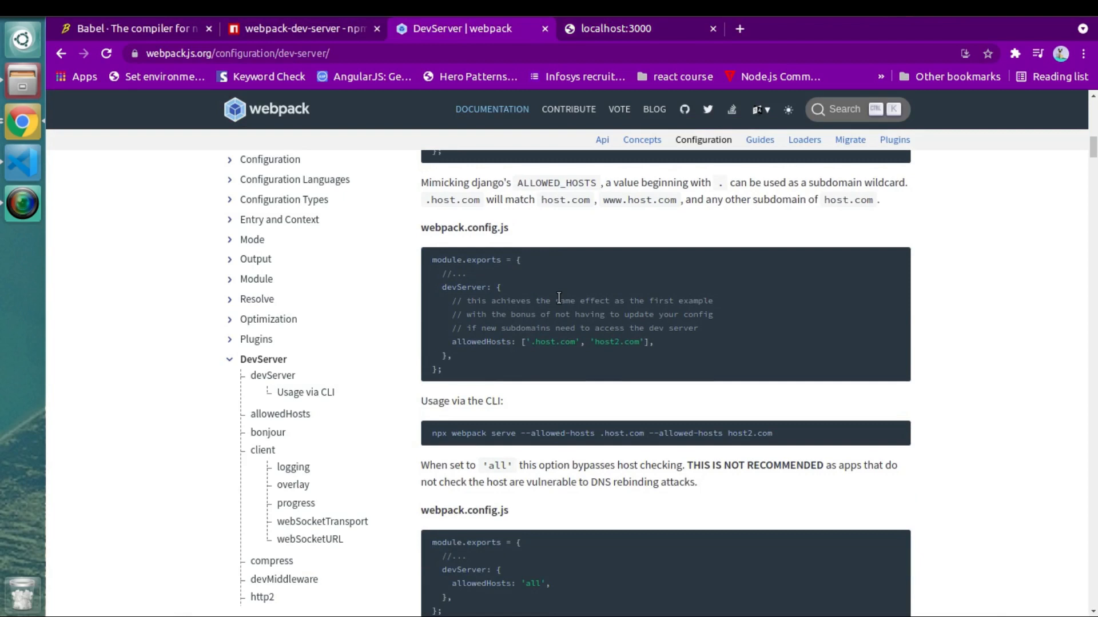
- On the webpack-dev-server npm page, highlight the progress option in the Options list
left_click(301, 28)
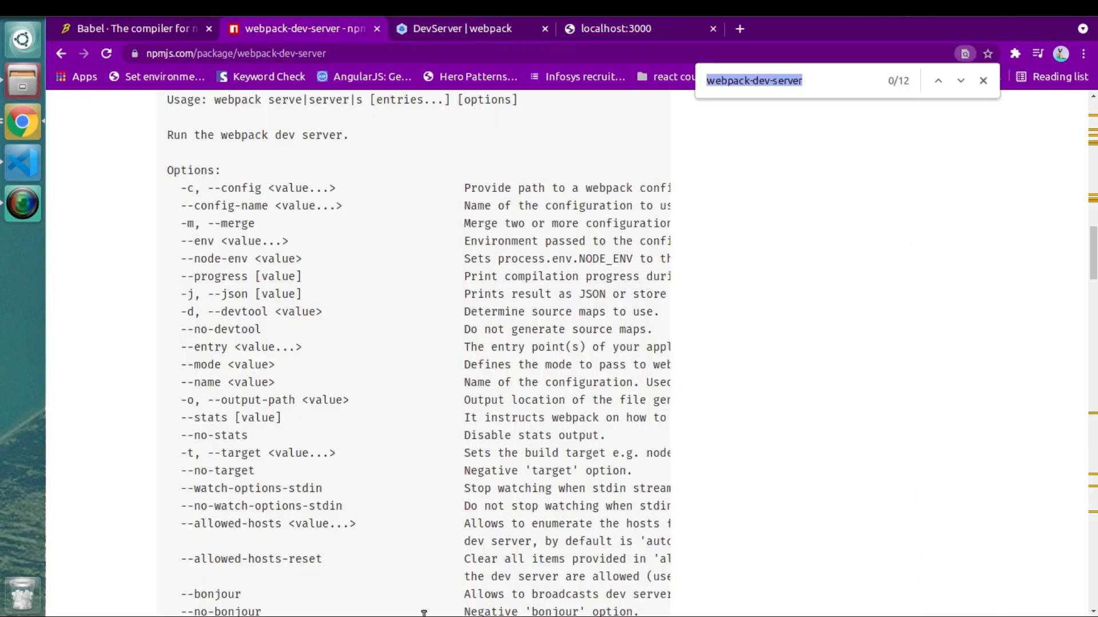
mouse_move(190, 326)
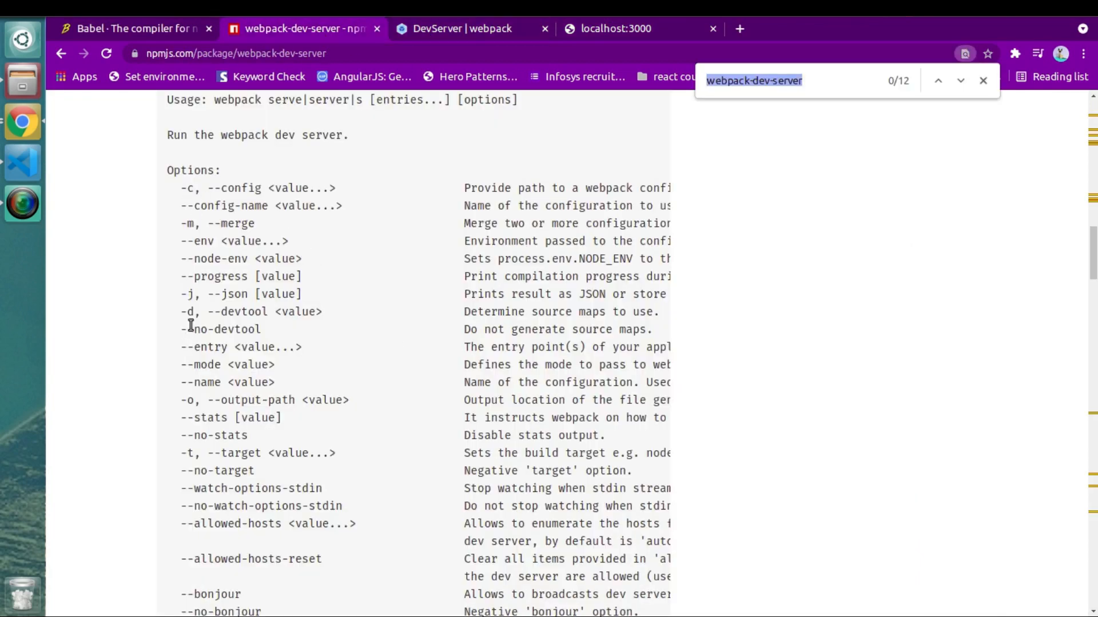
double_click(216, 276)
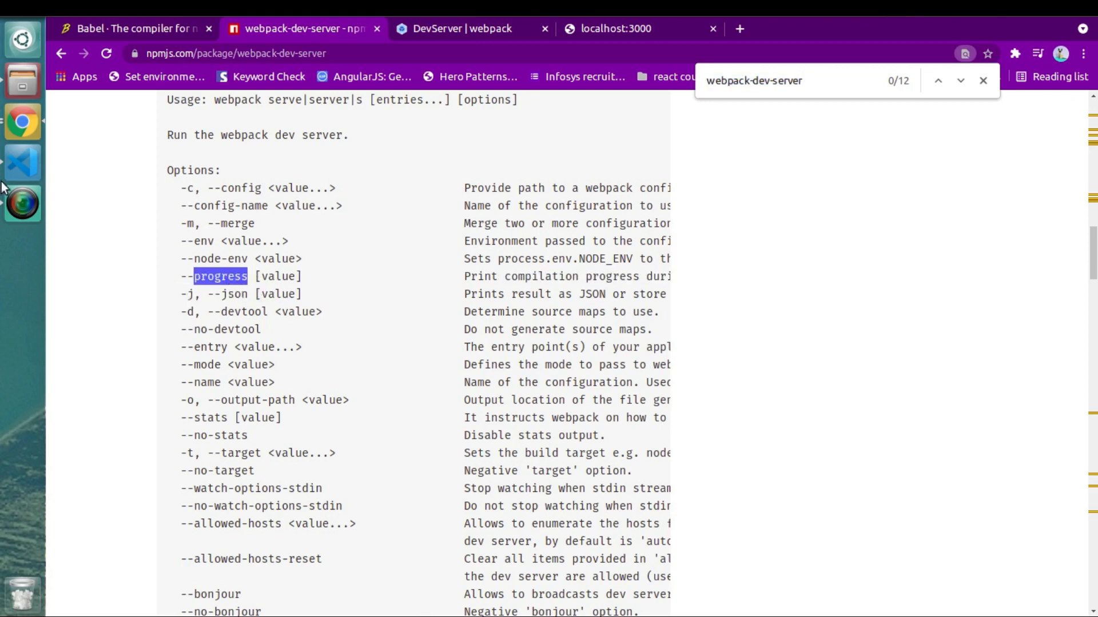
- Set the dev script in package.json to 'webpack-dev-server --progress' and save the file
left_click(23, 162)
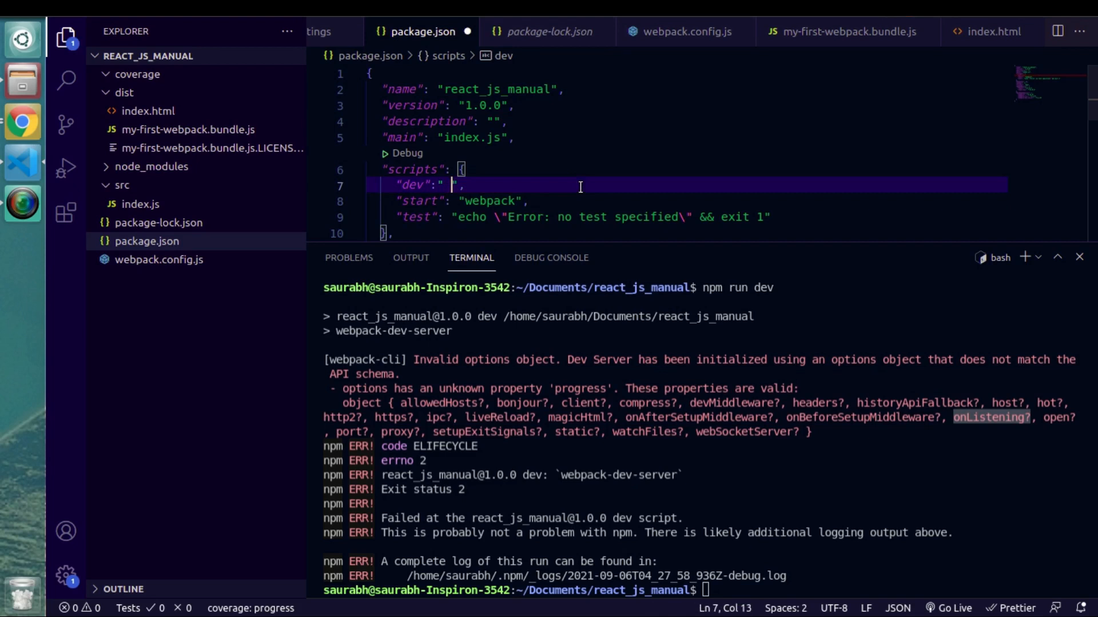
type("webpack-dev-server")
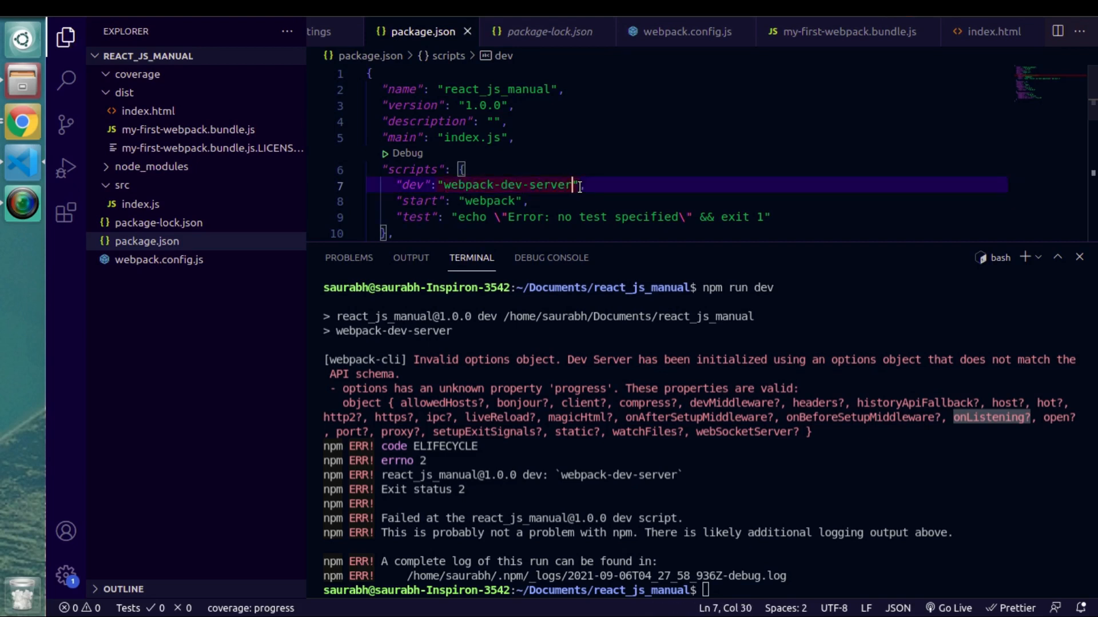
type("--pro")
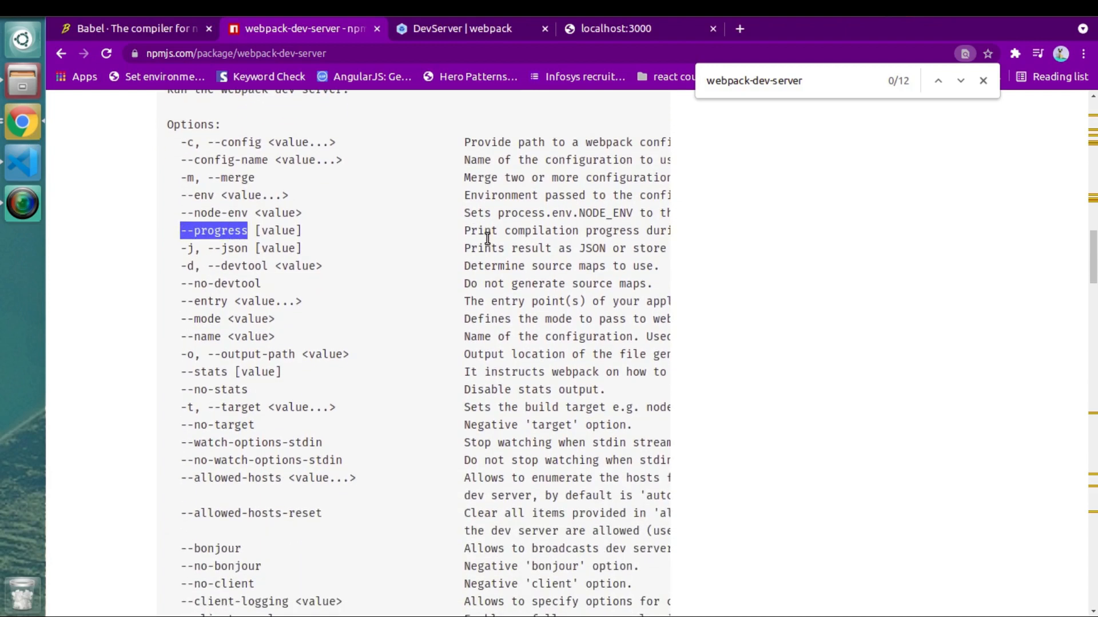
scroll("right", 3)
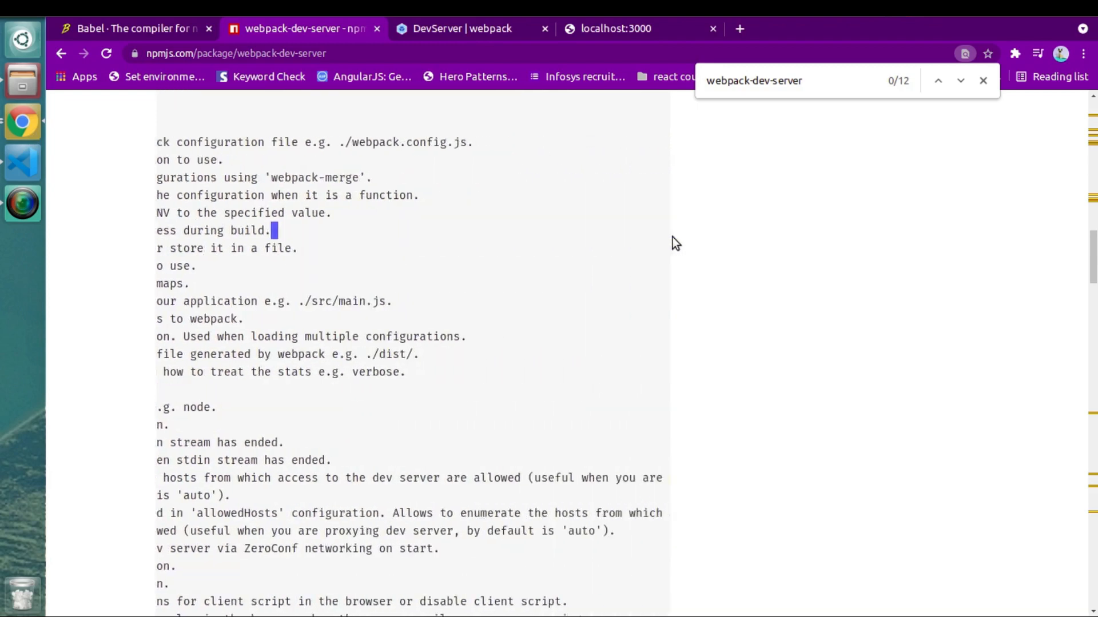
left_click(22, 161)
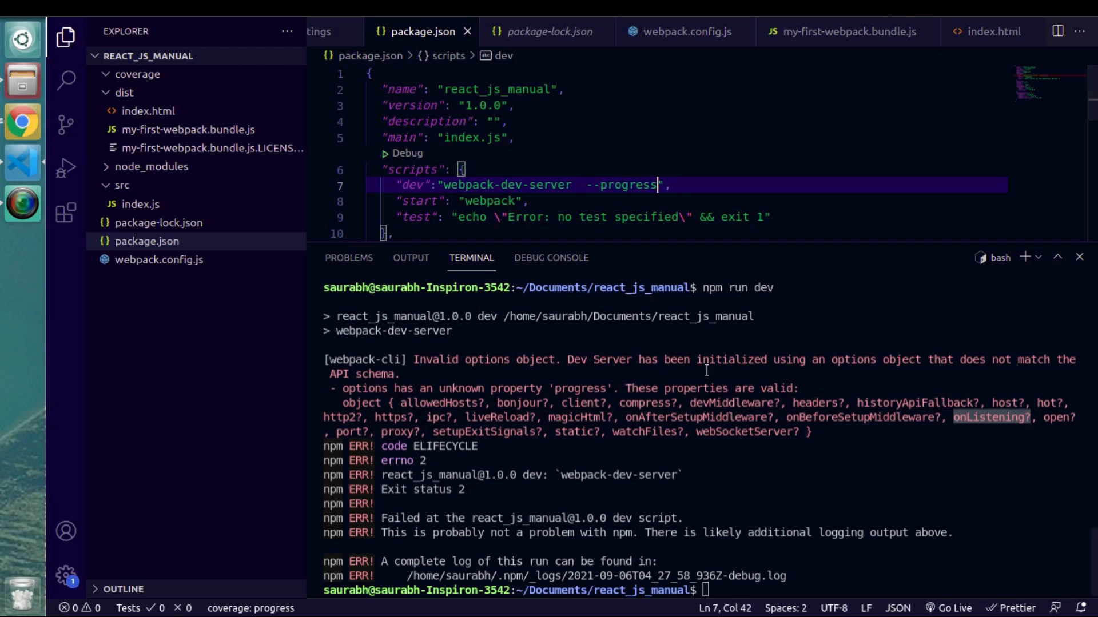
key("Return")
type("npm run dev")
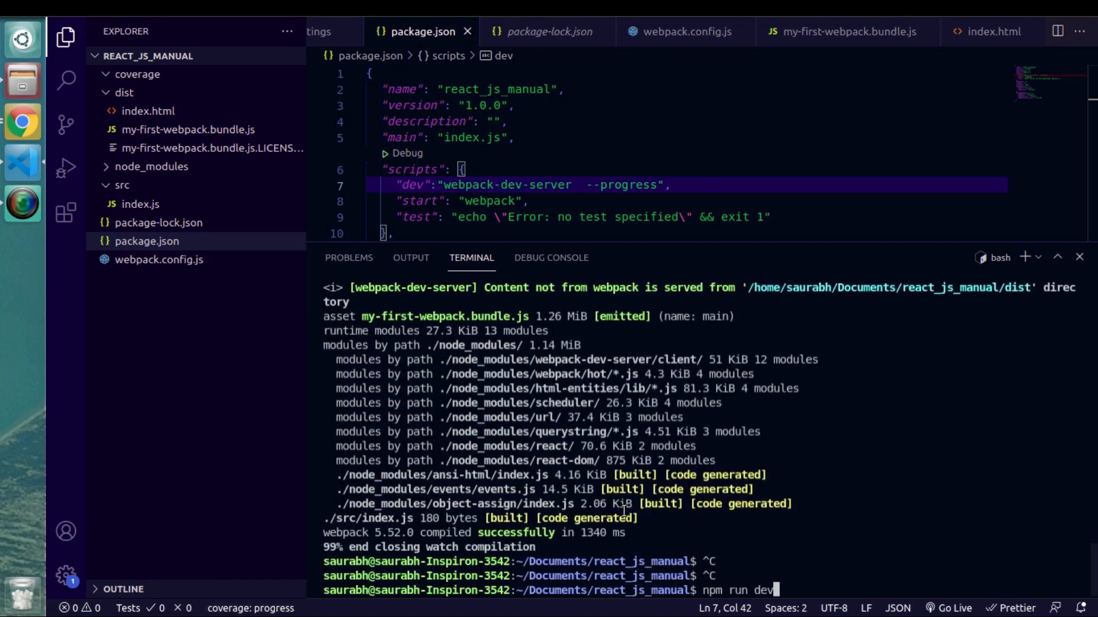
- Run npm run dev again so the dev server starts with the --progress flag
key("Return")
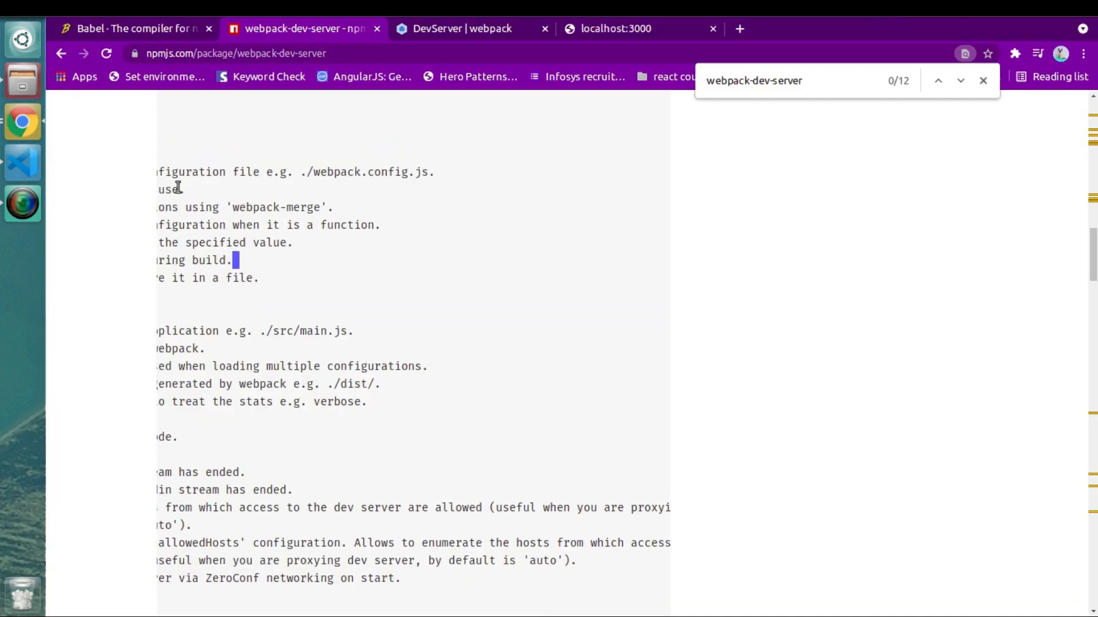
scroll("down", 3)
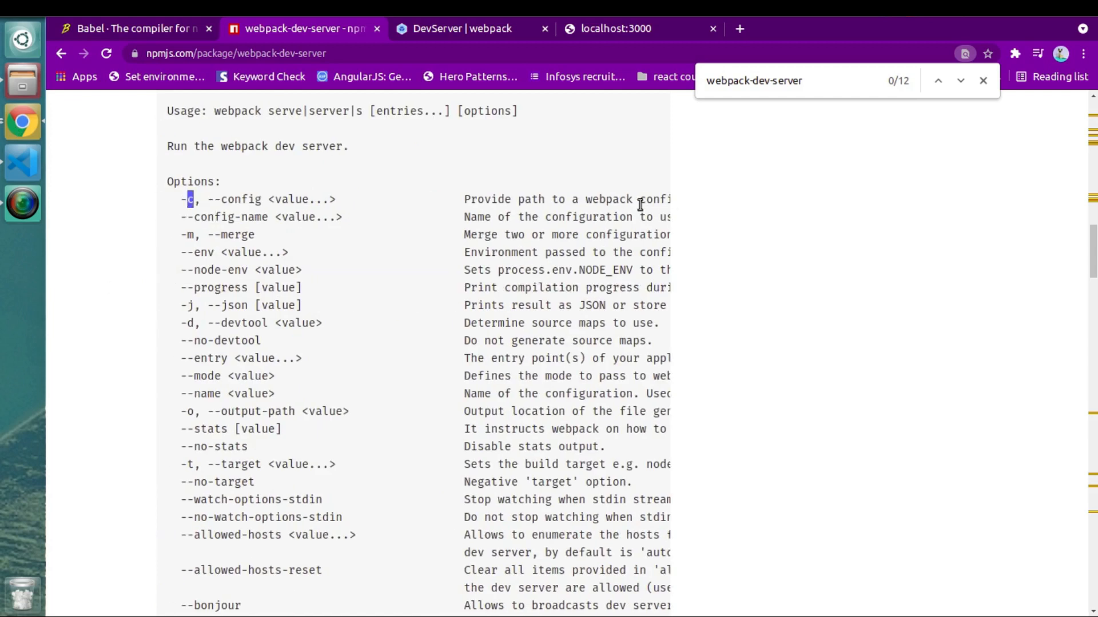
mouse_move(208, 265)
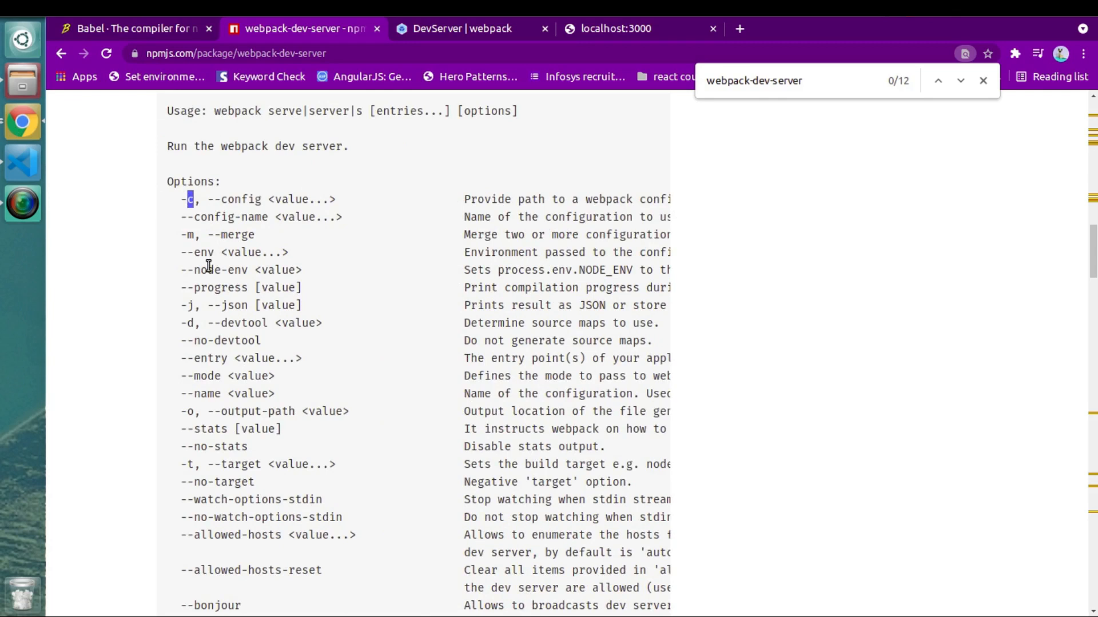
mouse_move(514, 204)
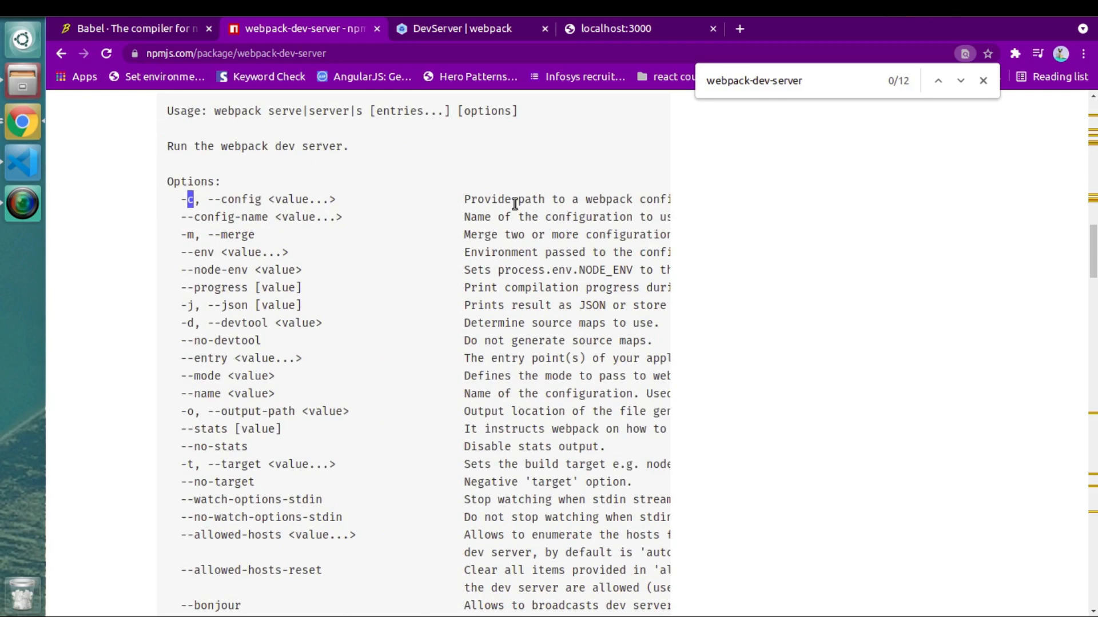
scroll("right", 3)
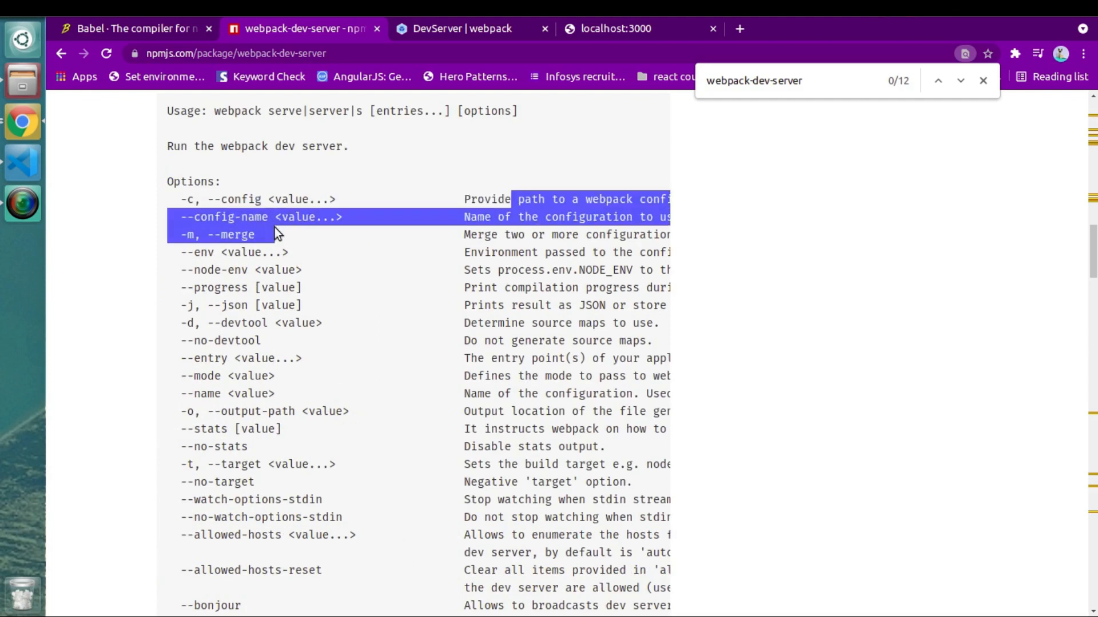
mouse_move(217, 278)
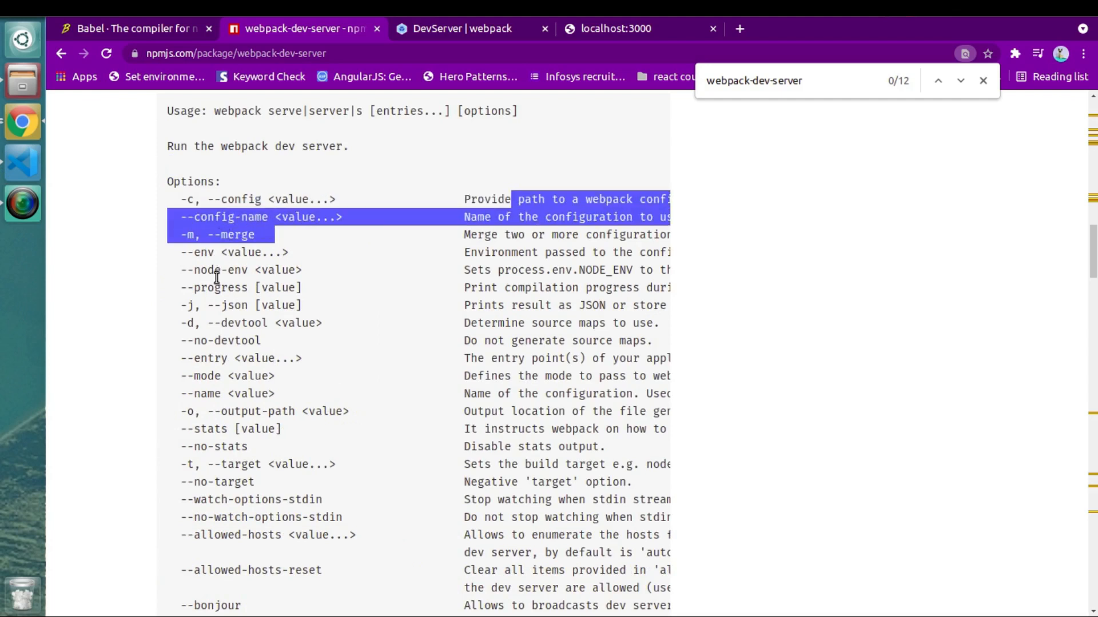
scroll("down", 3)
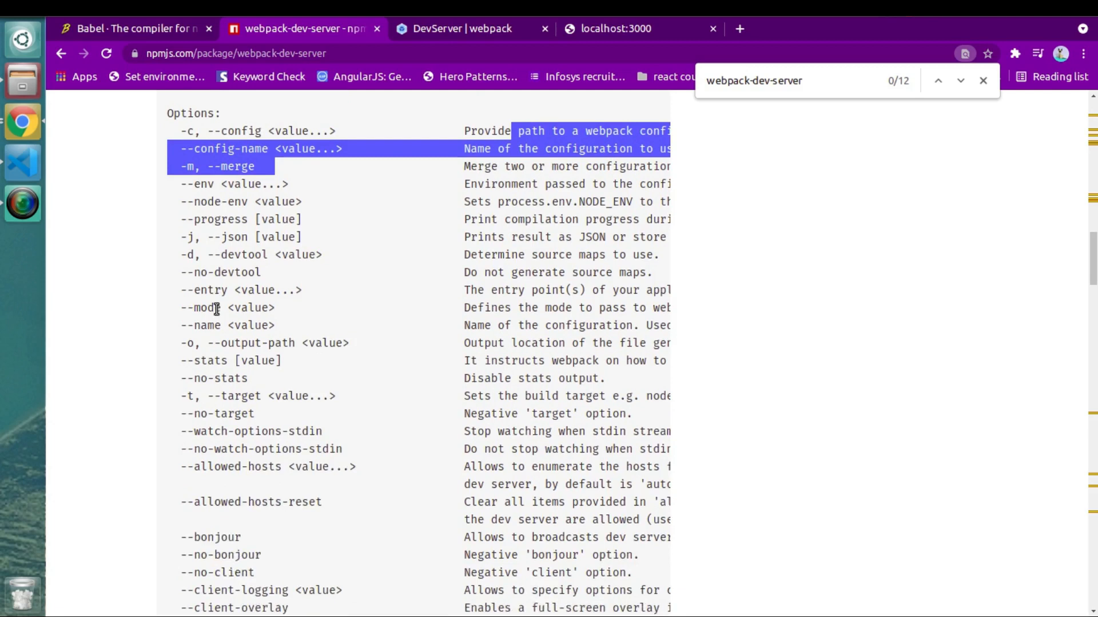
scroll("down", 3)
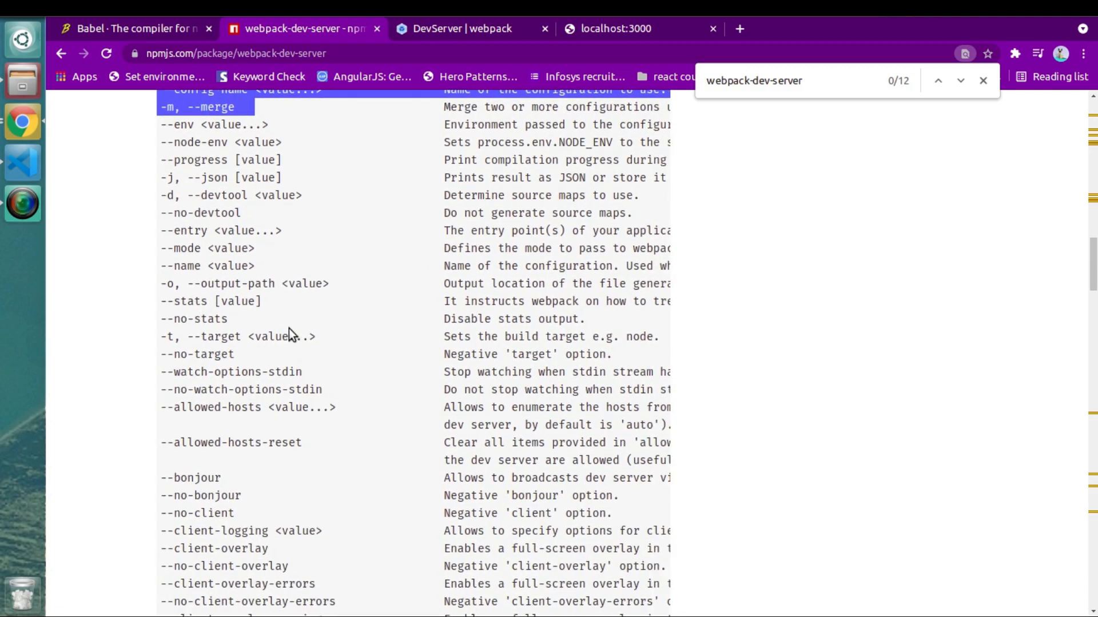
scroll("down", 3)
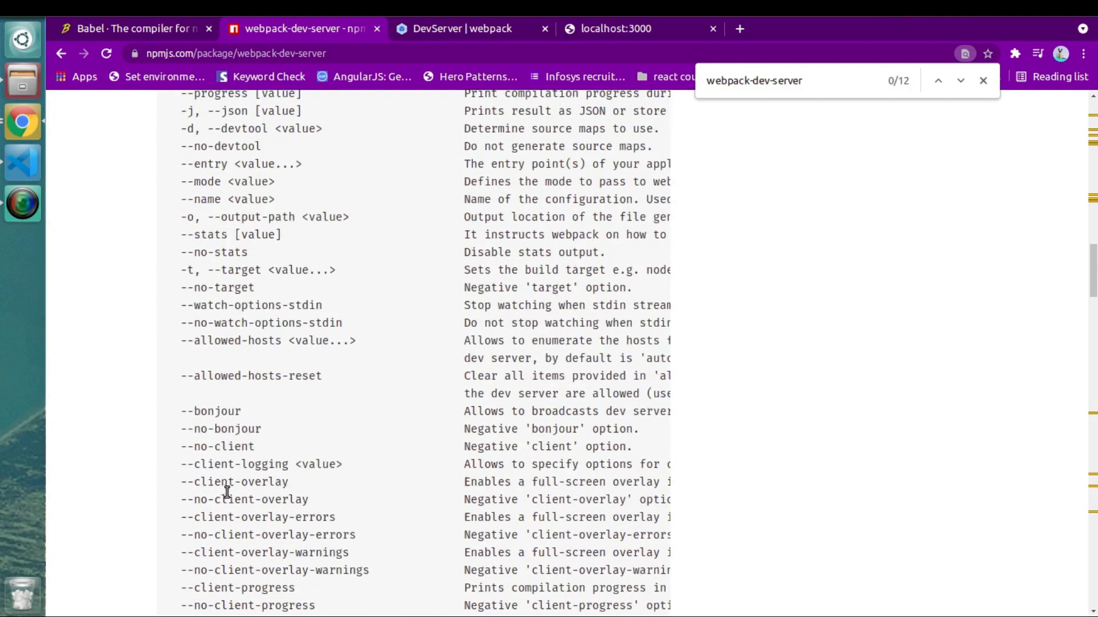
scroll("down", 3)
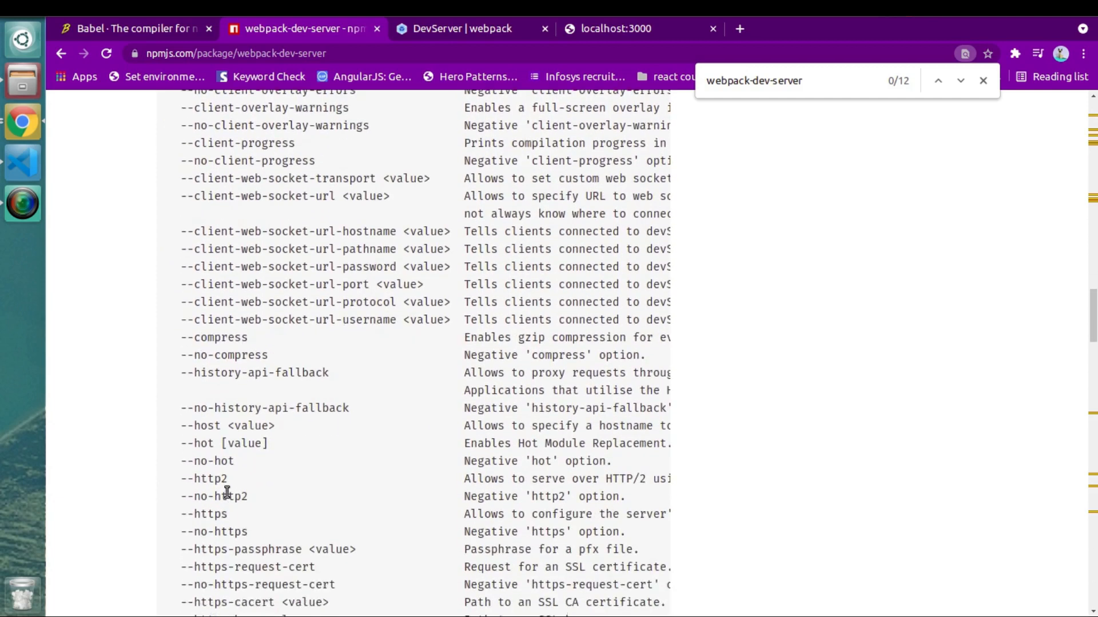
scroll("down", 3)
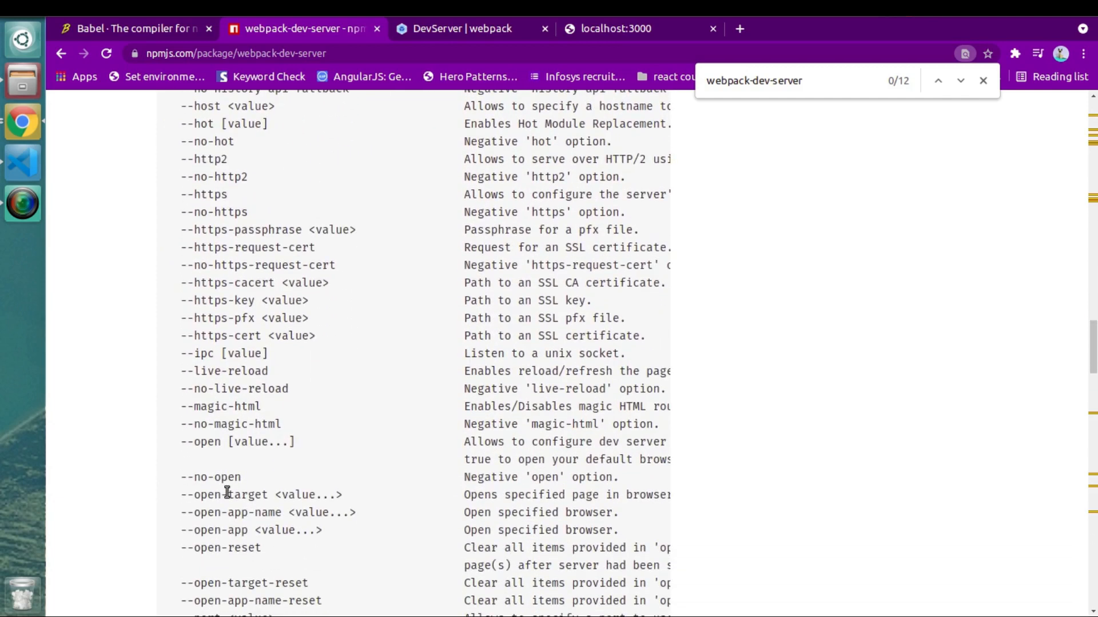
scroll("down", 3)
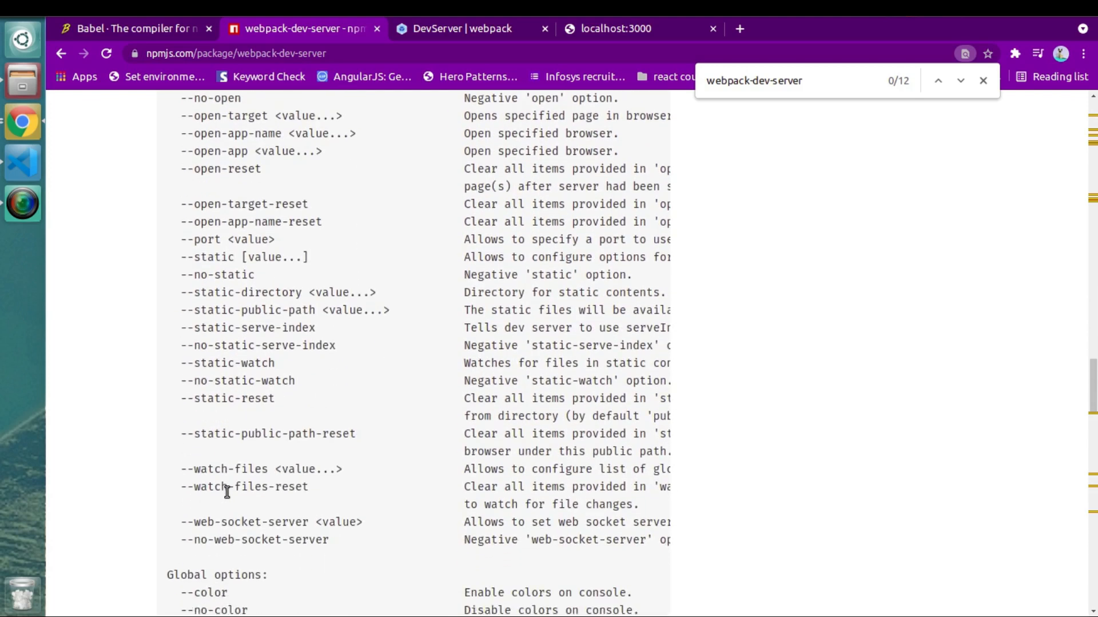
scroll("down", 3)
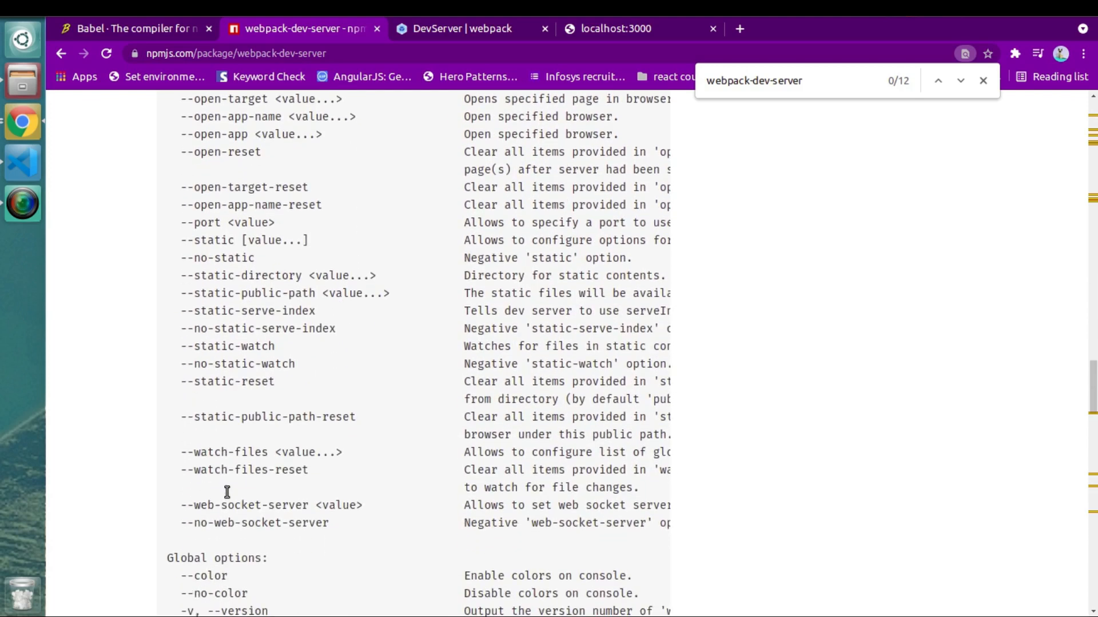
scroll("down", 3)
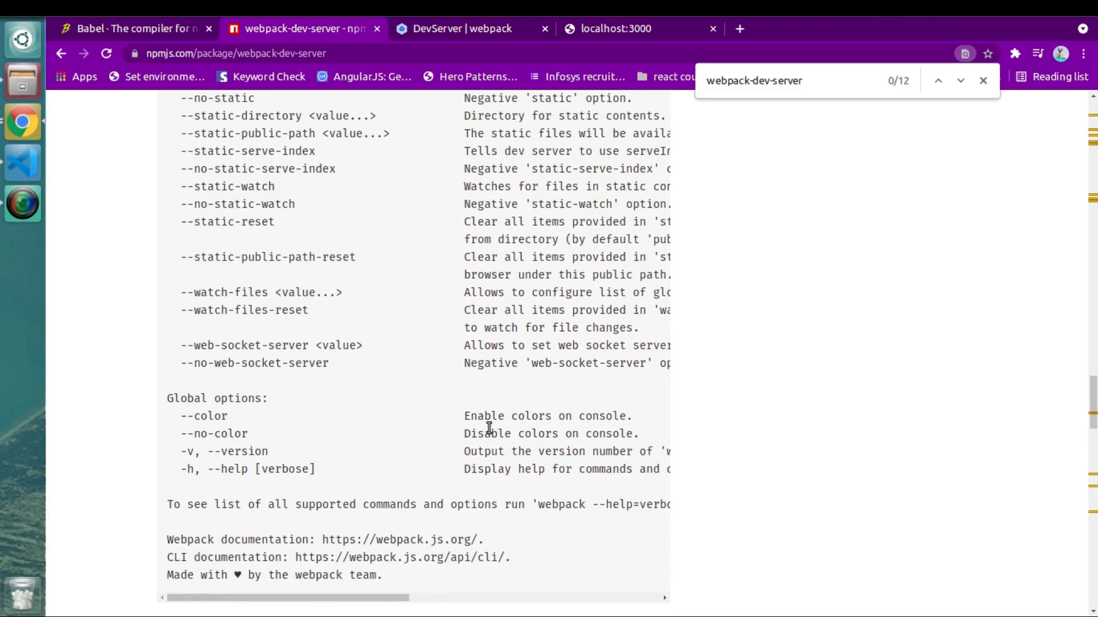
mouse_move(236, 411)
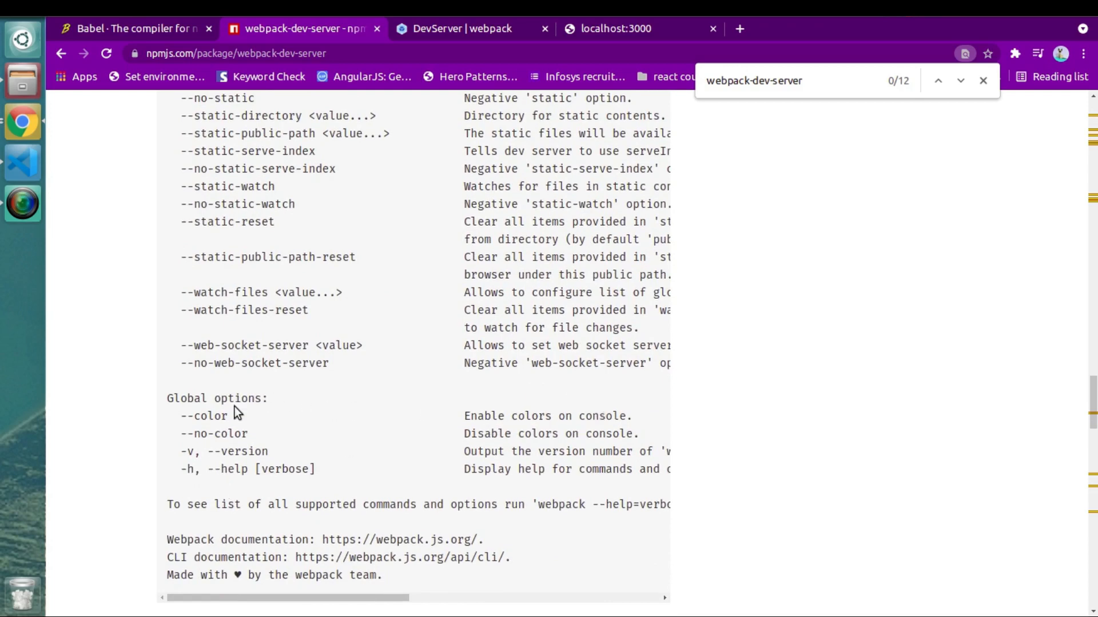